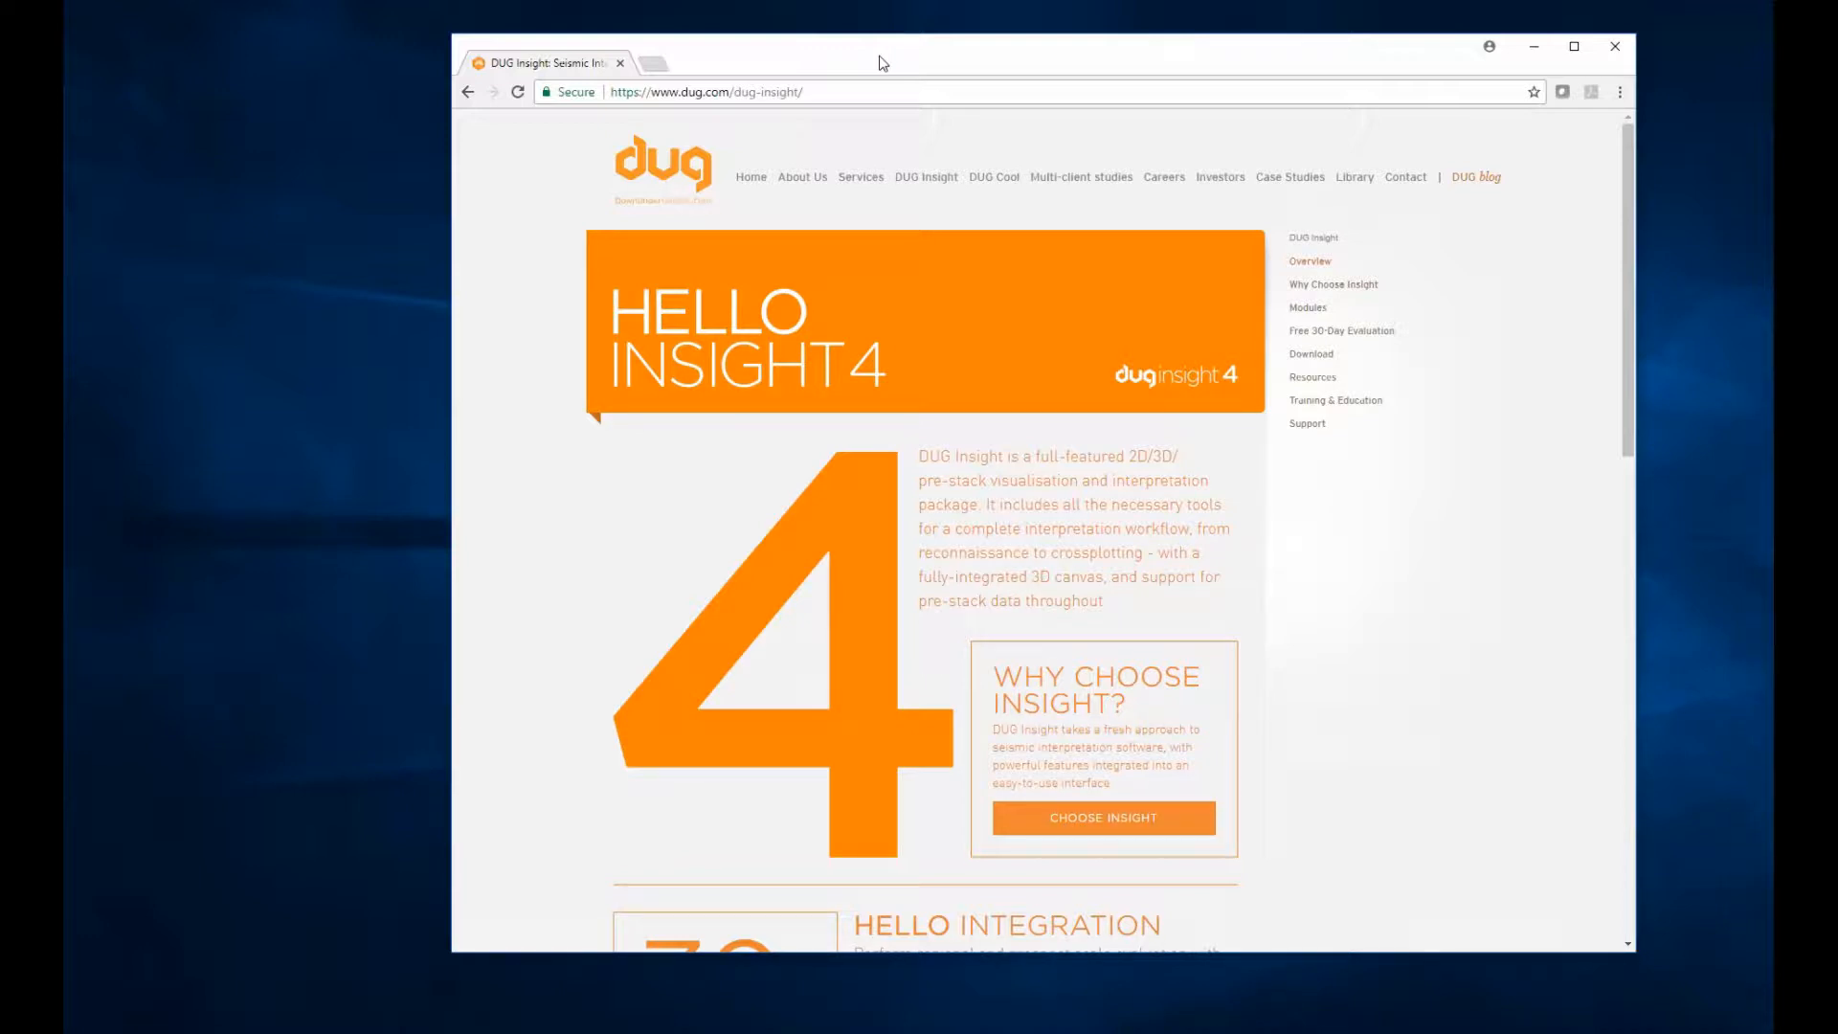
{"action": "mouse_move", "coordinate": [932, 182]}
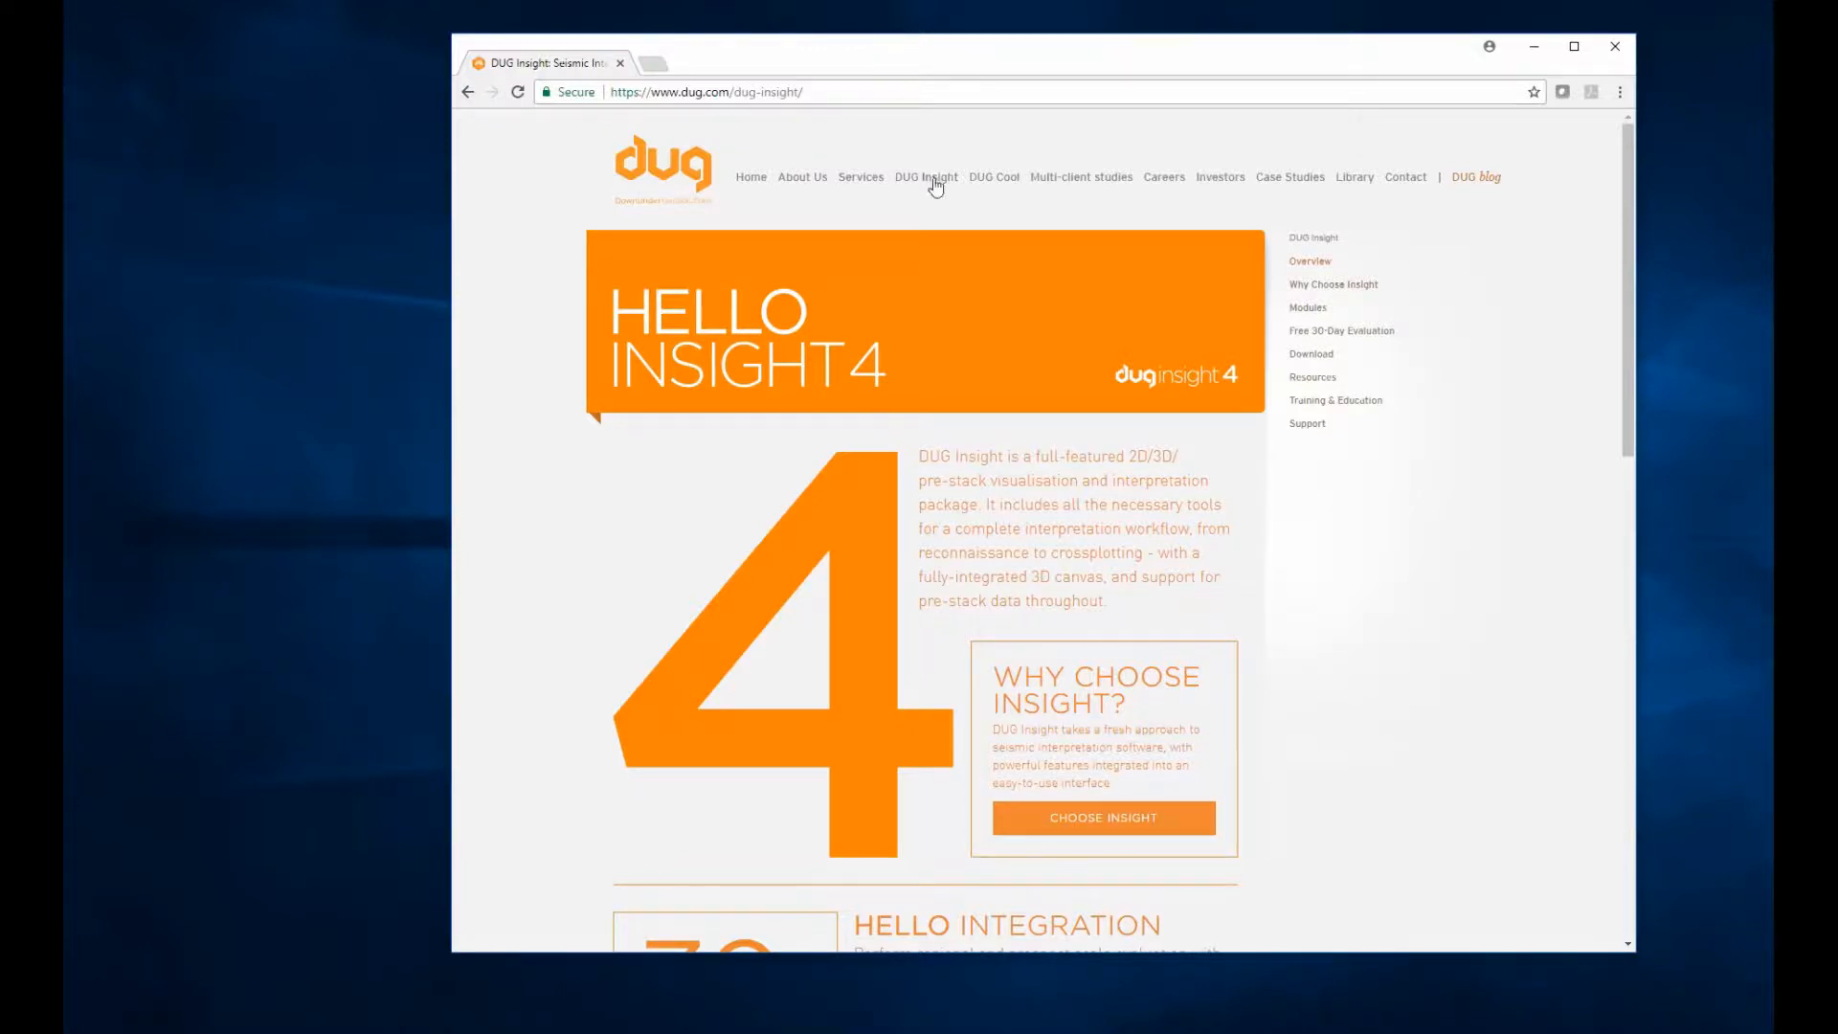
Download the DUG Insight 4.3 installer for 64-bit Windows from the dug.com download page.
{"action": "left_click", "coordinate": [924, 176]}
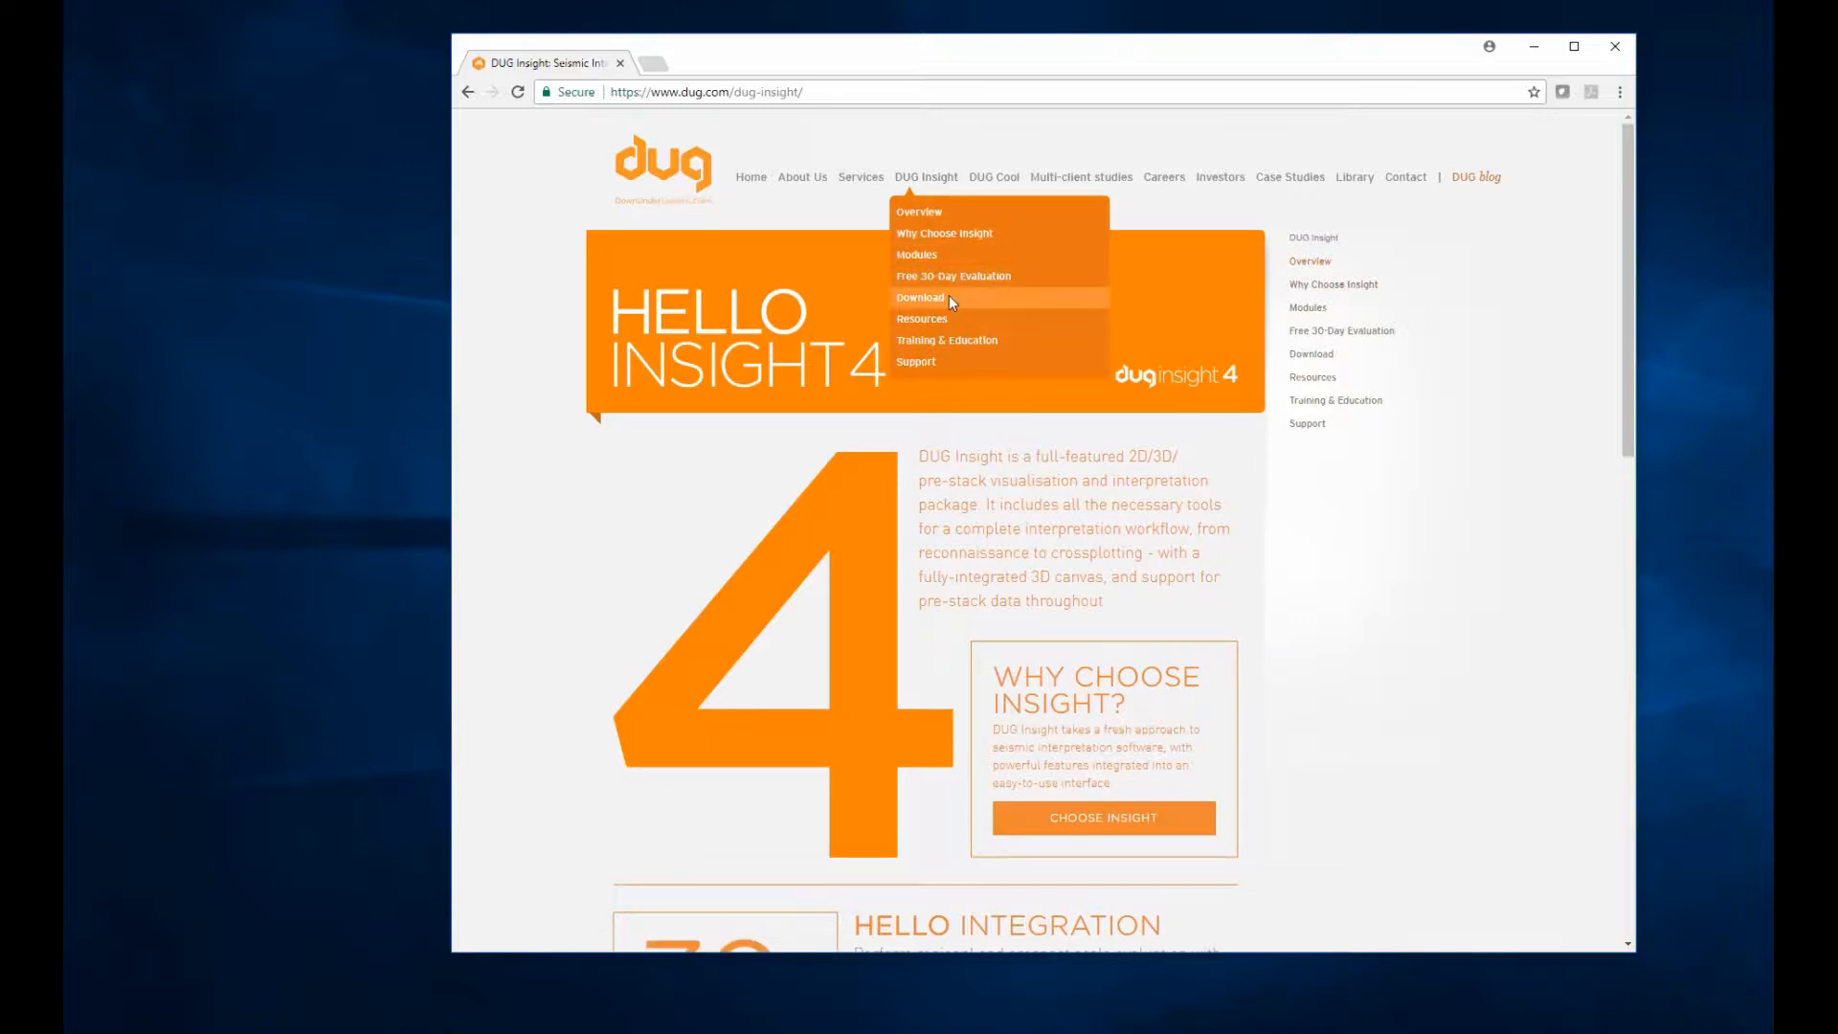
{"action": "left_click", "coordinate": [921, 297]}
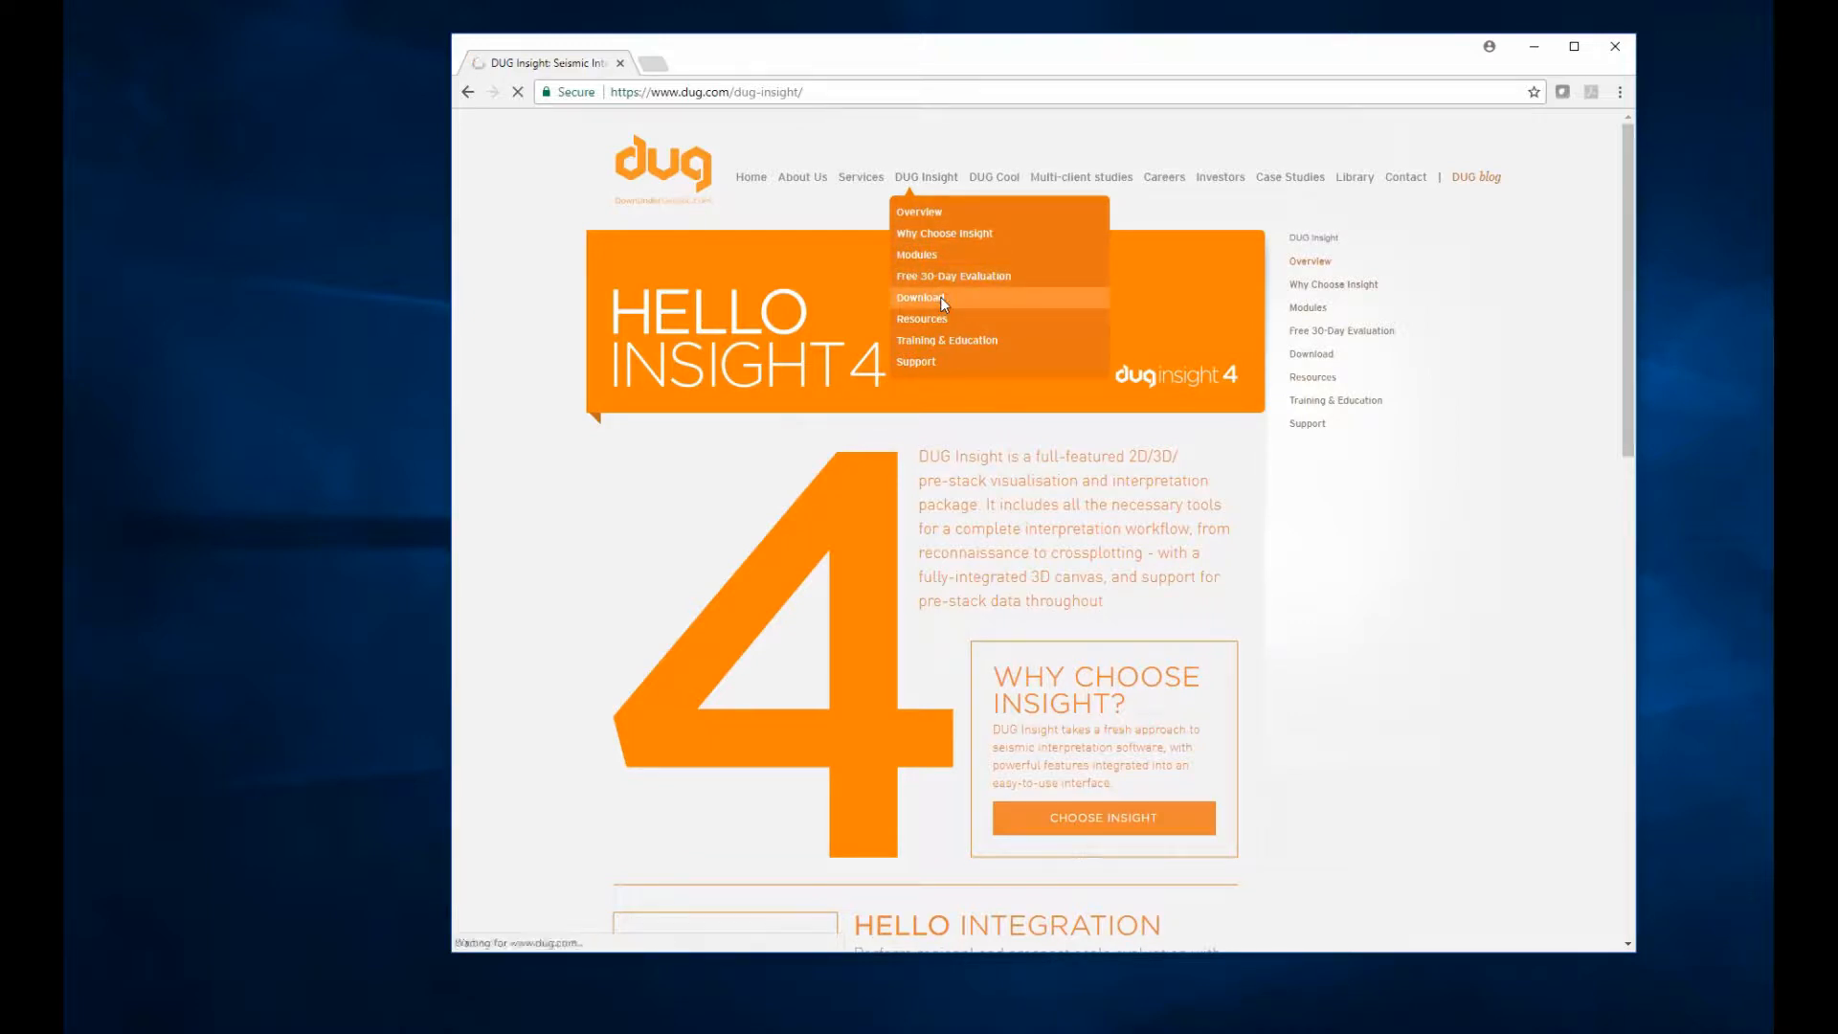
{"action": "left_click", "coordinate": [920, 296]}
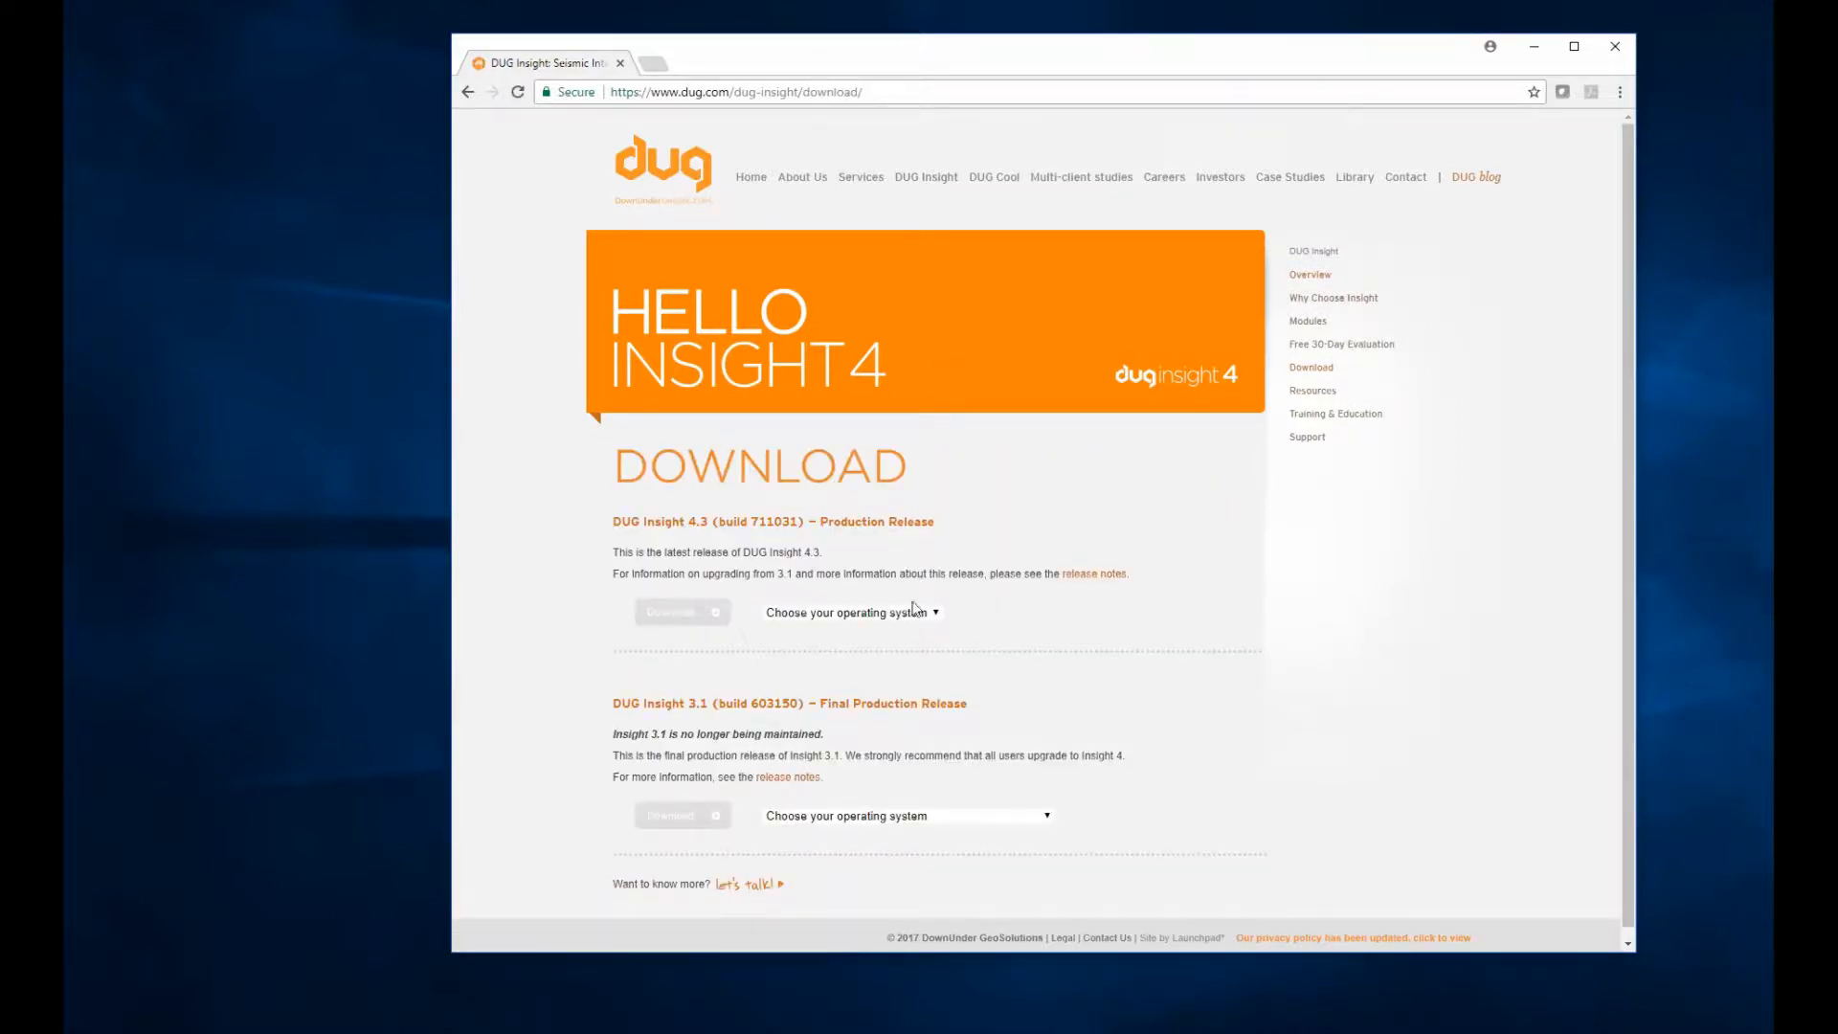
{"action": "left_click", "coordinate": [852, 612]}
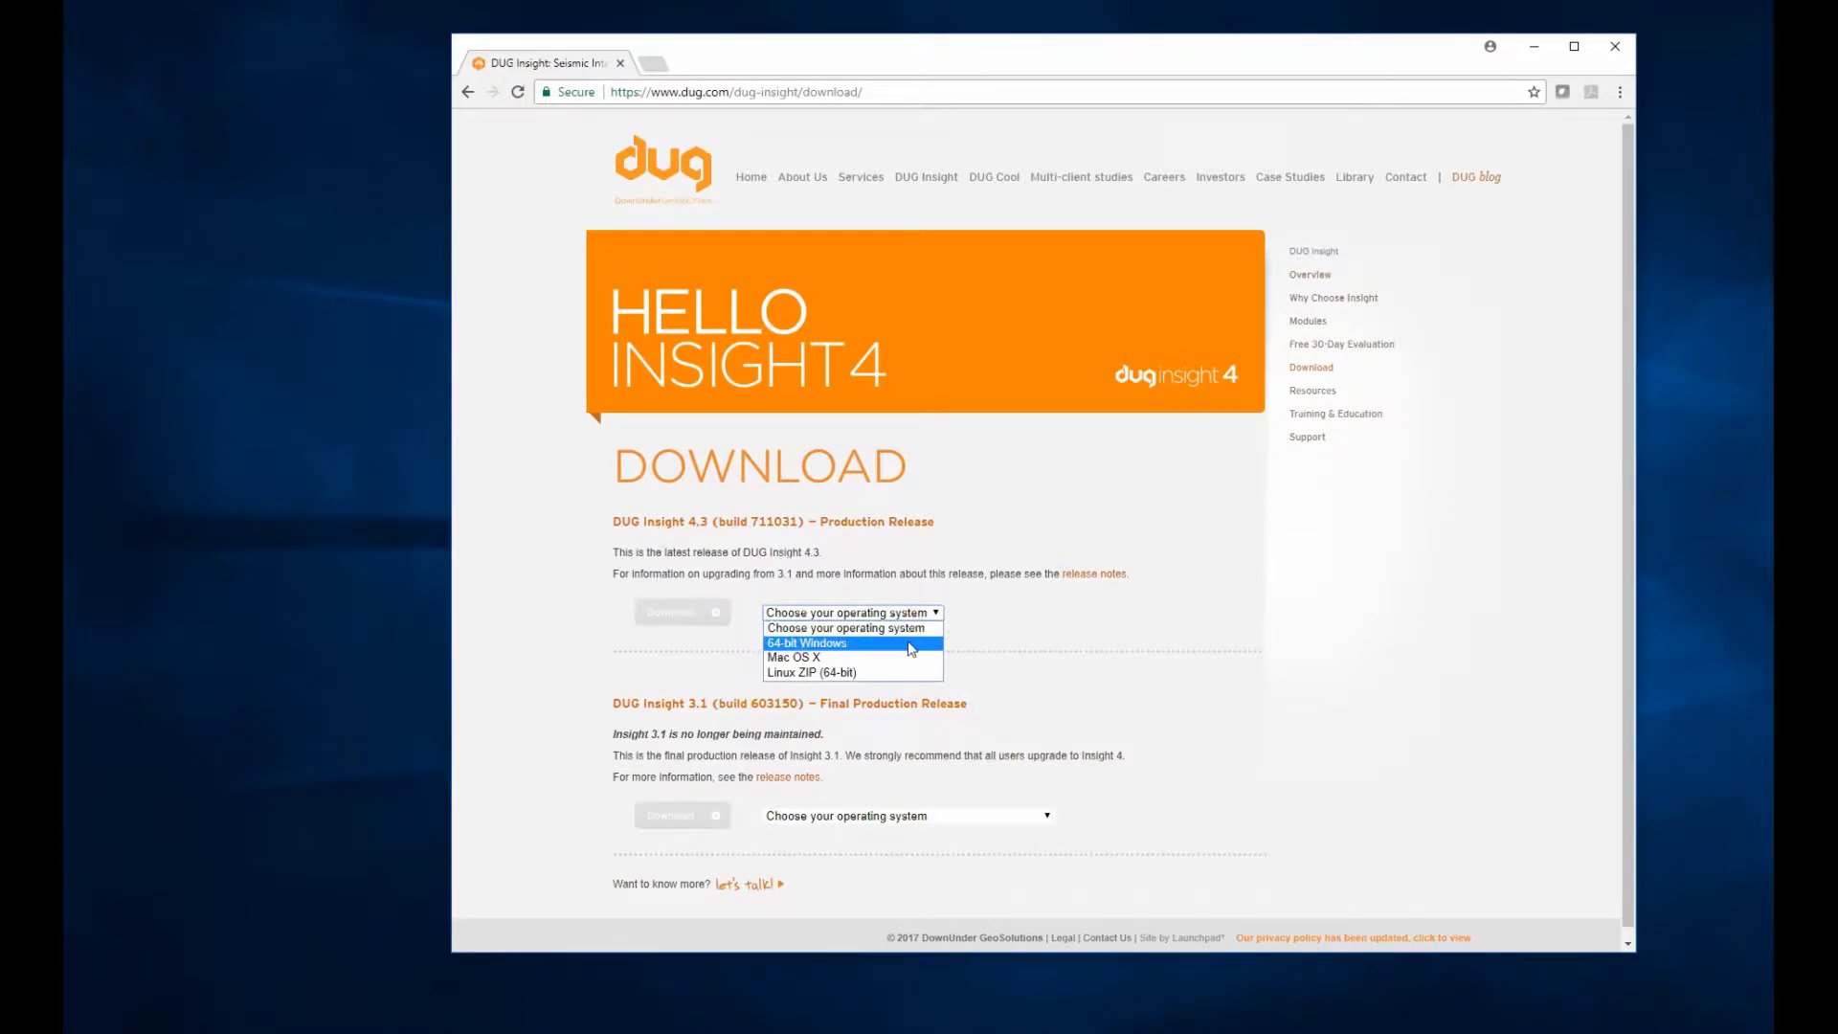
{"action": "left_click", "coordinate": [806, 643]}
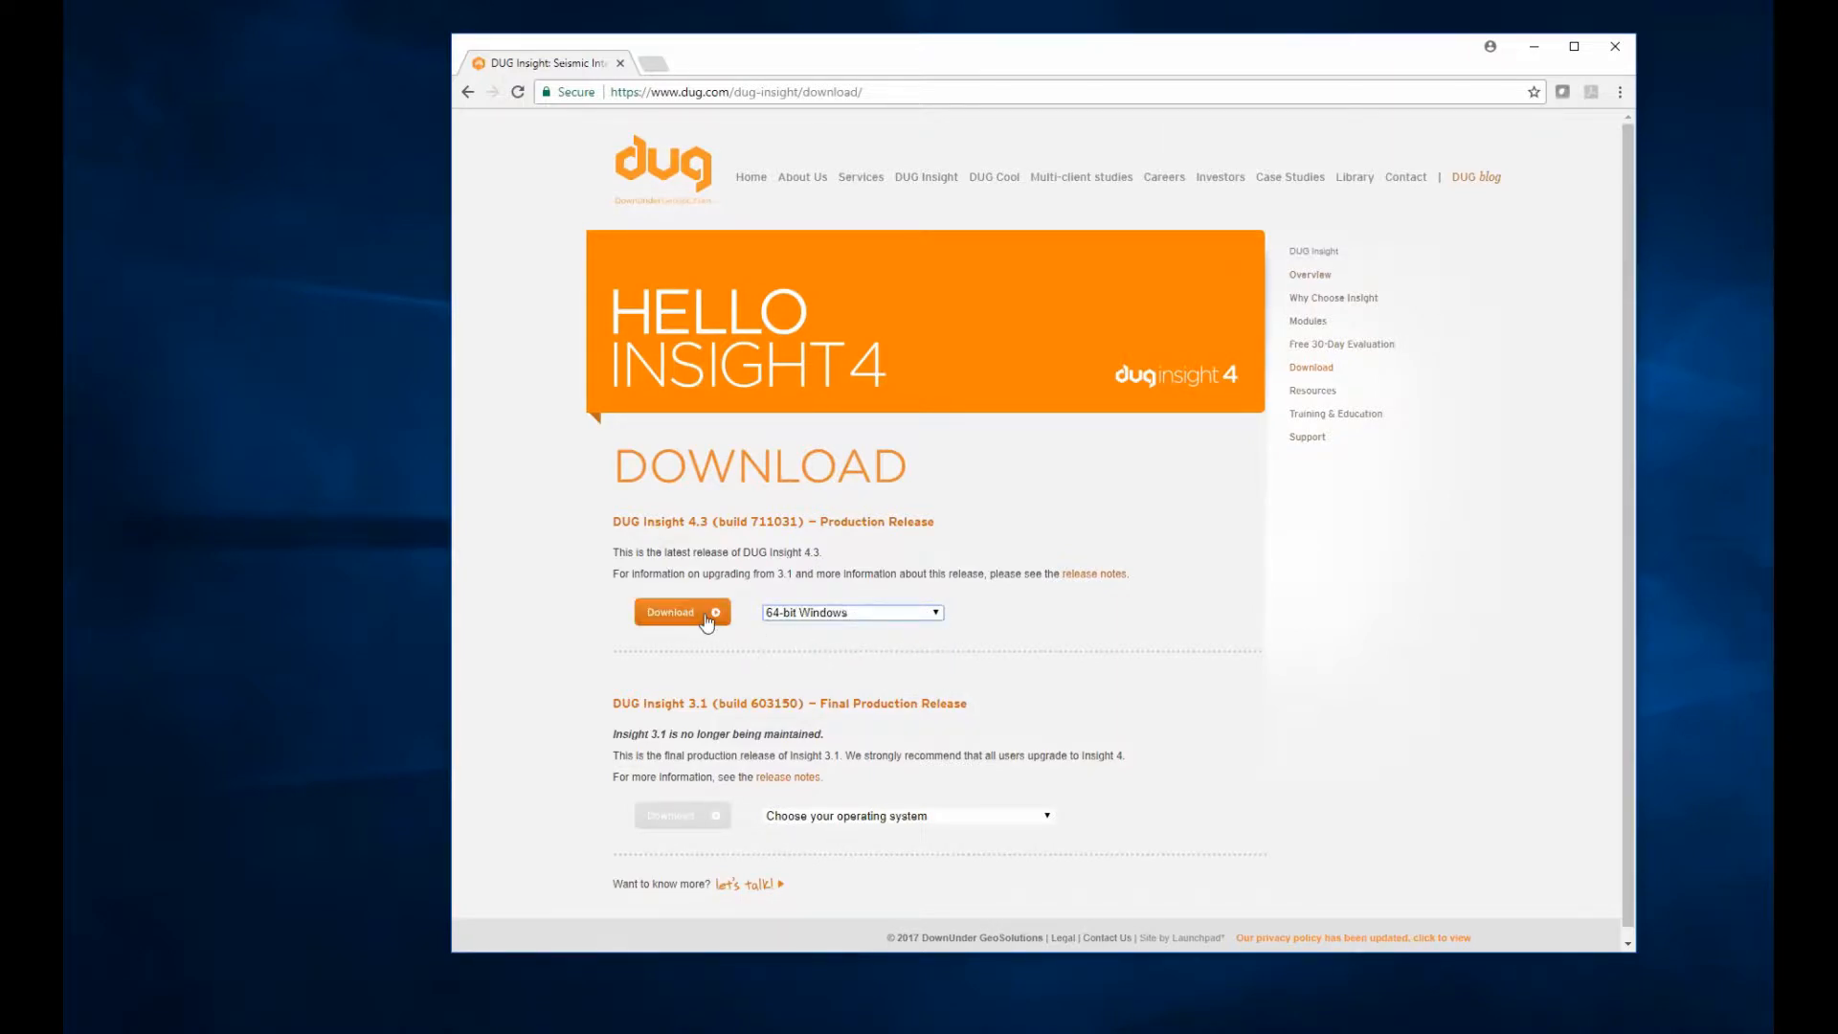
{"action": "left_click", "coordinate": [670, 613]}
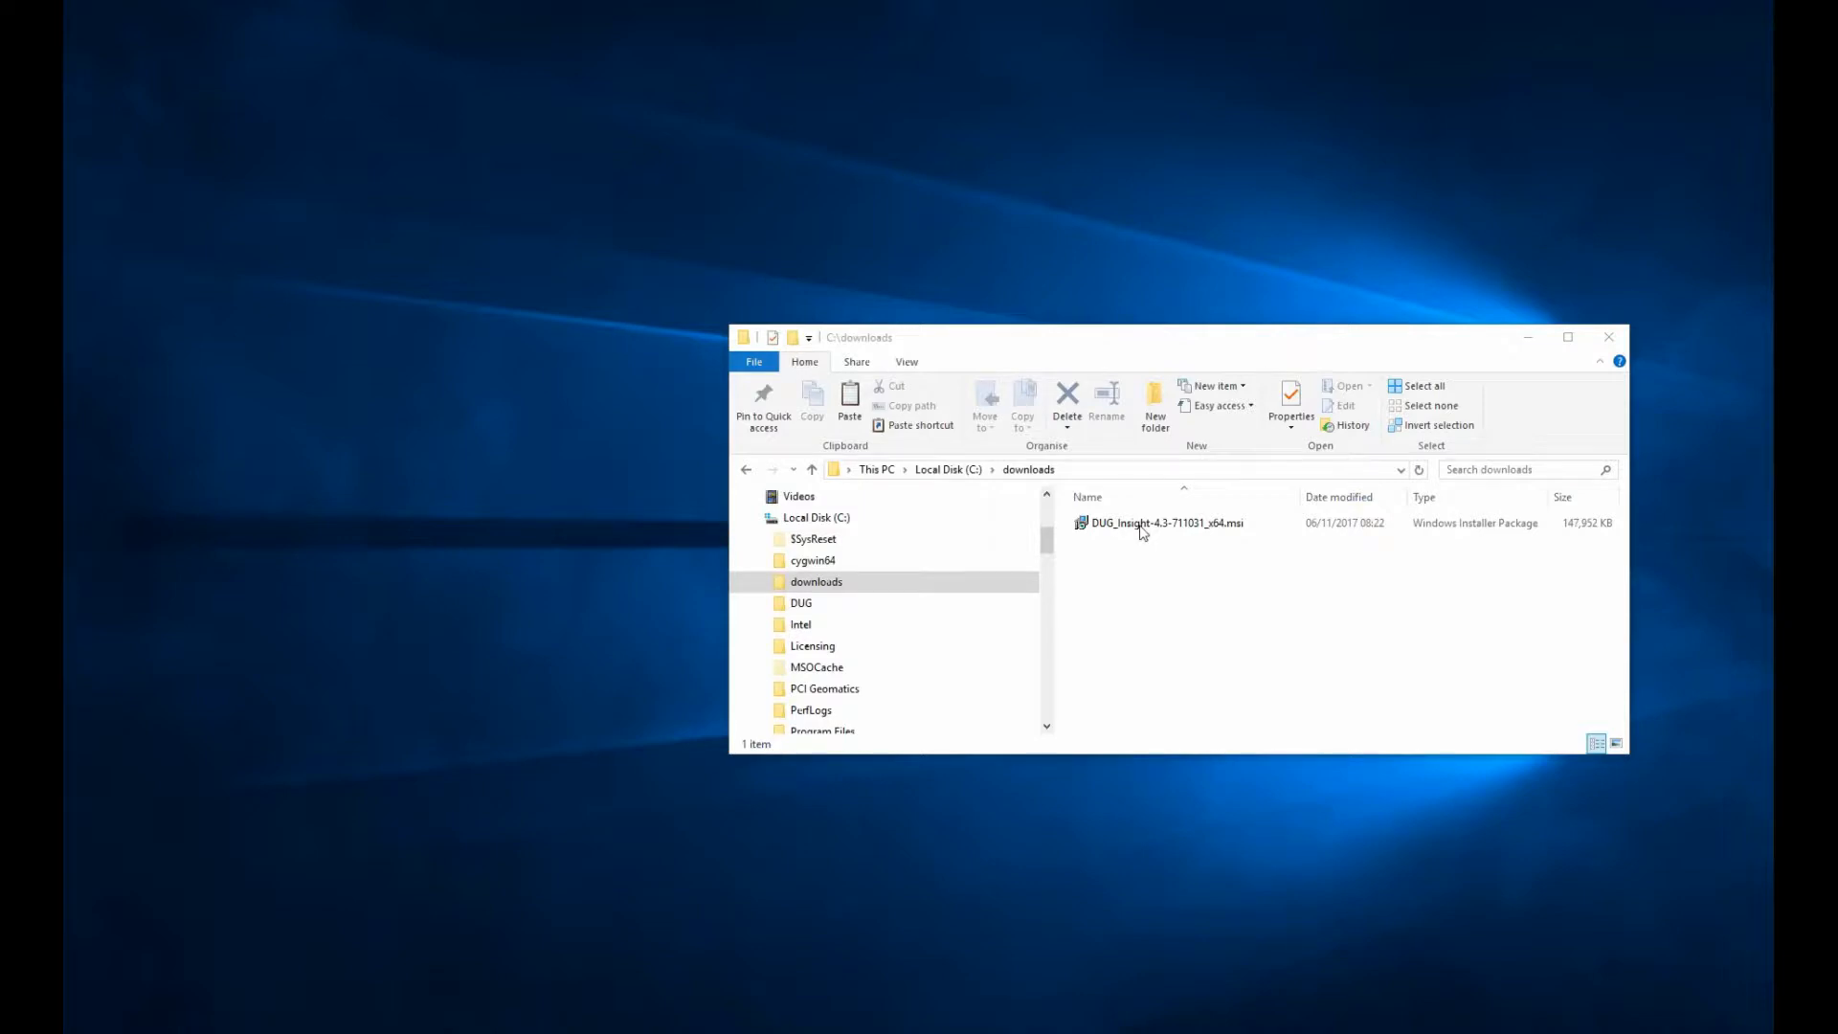
Launch the downloaded DUG Insight .msi from File Explorer.
{"action": "double_click", "coordinate": [1164, 522]}
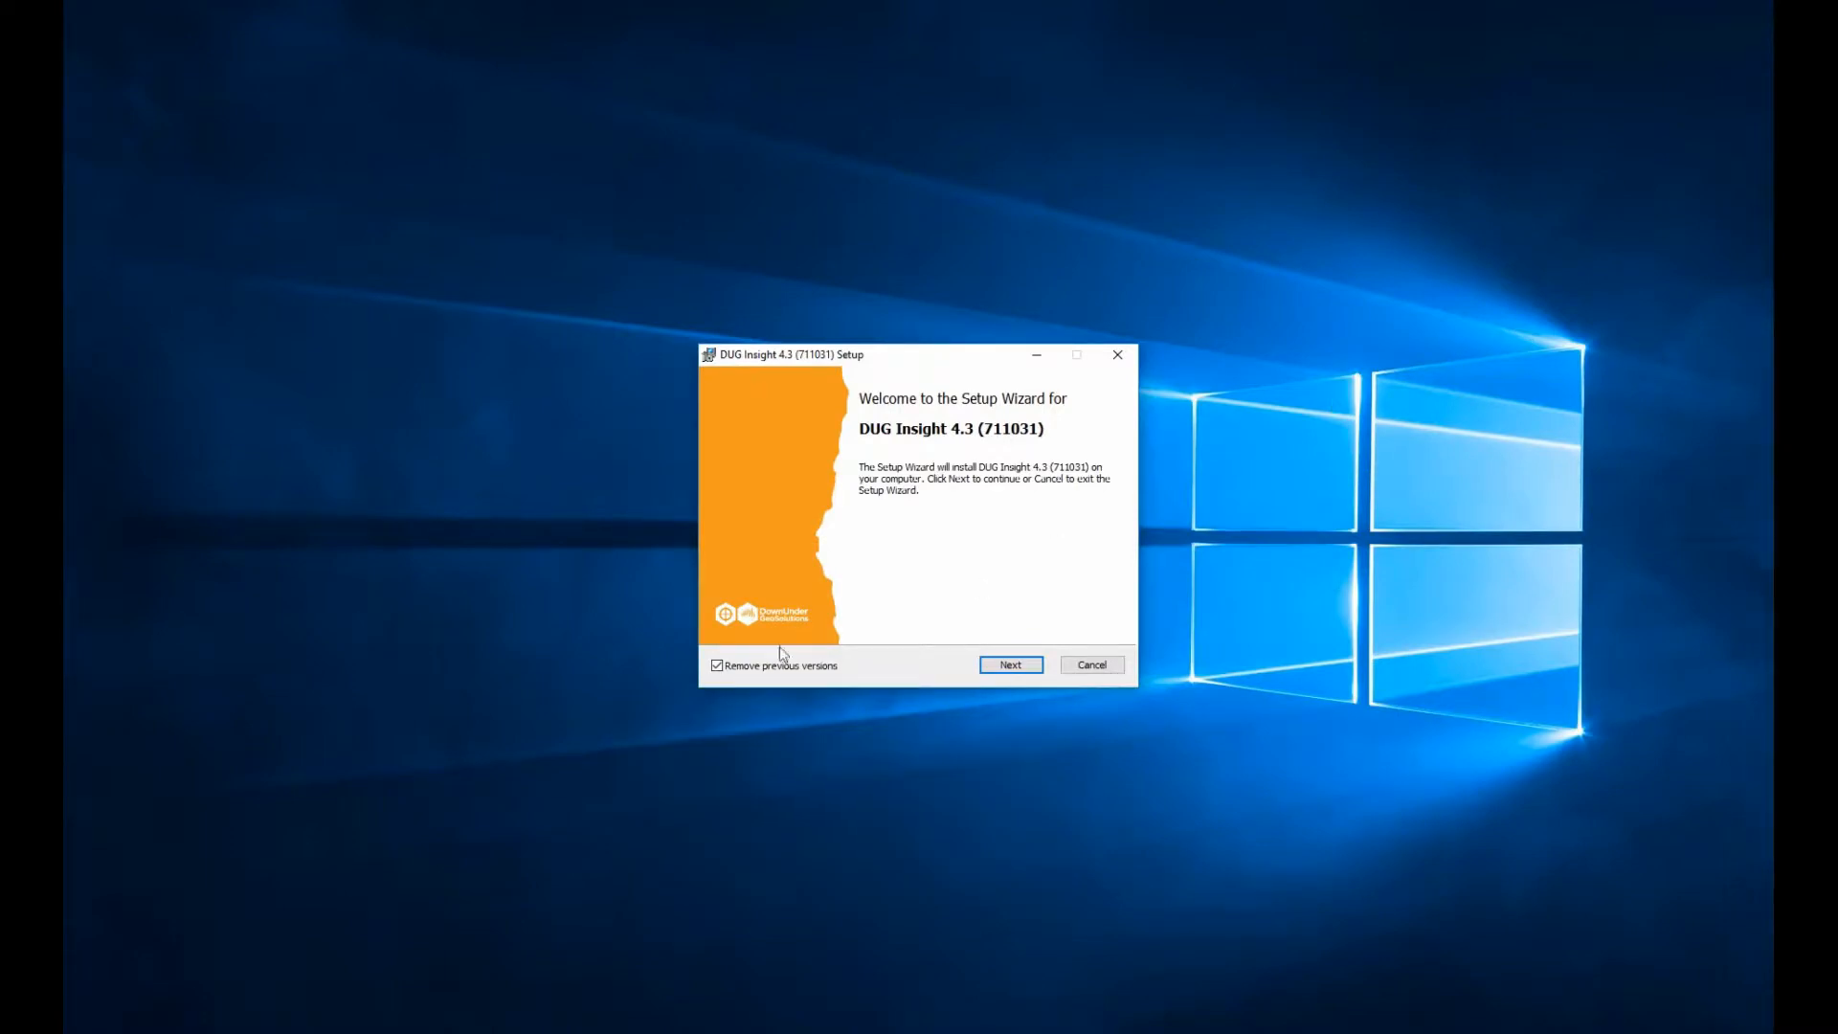
Accept the licence agreement terms and continue to the installation scope page.
{"action": "left_click", "coordinate": [1011, 664]}
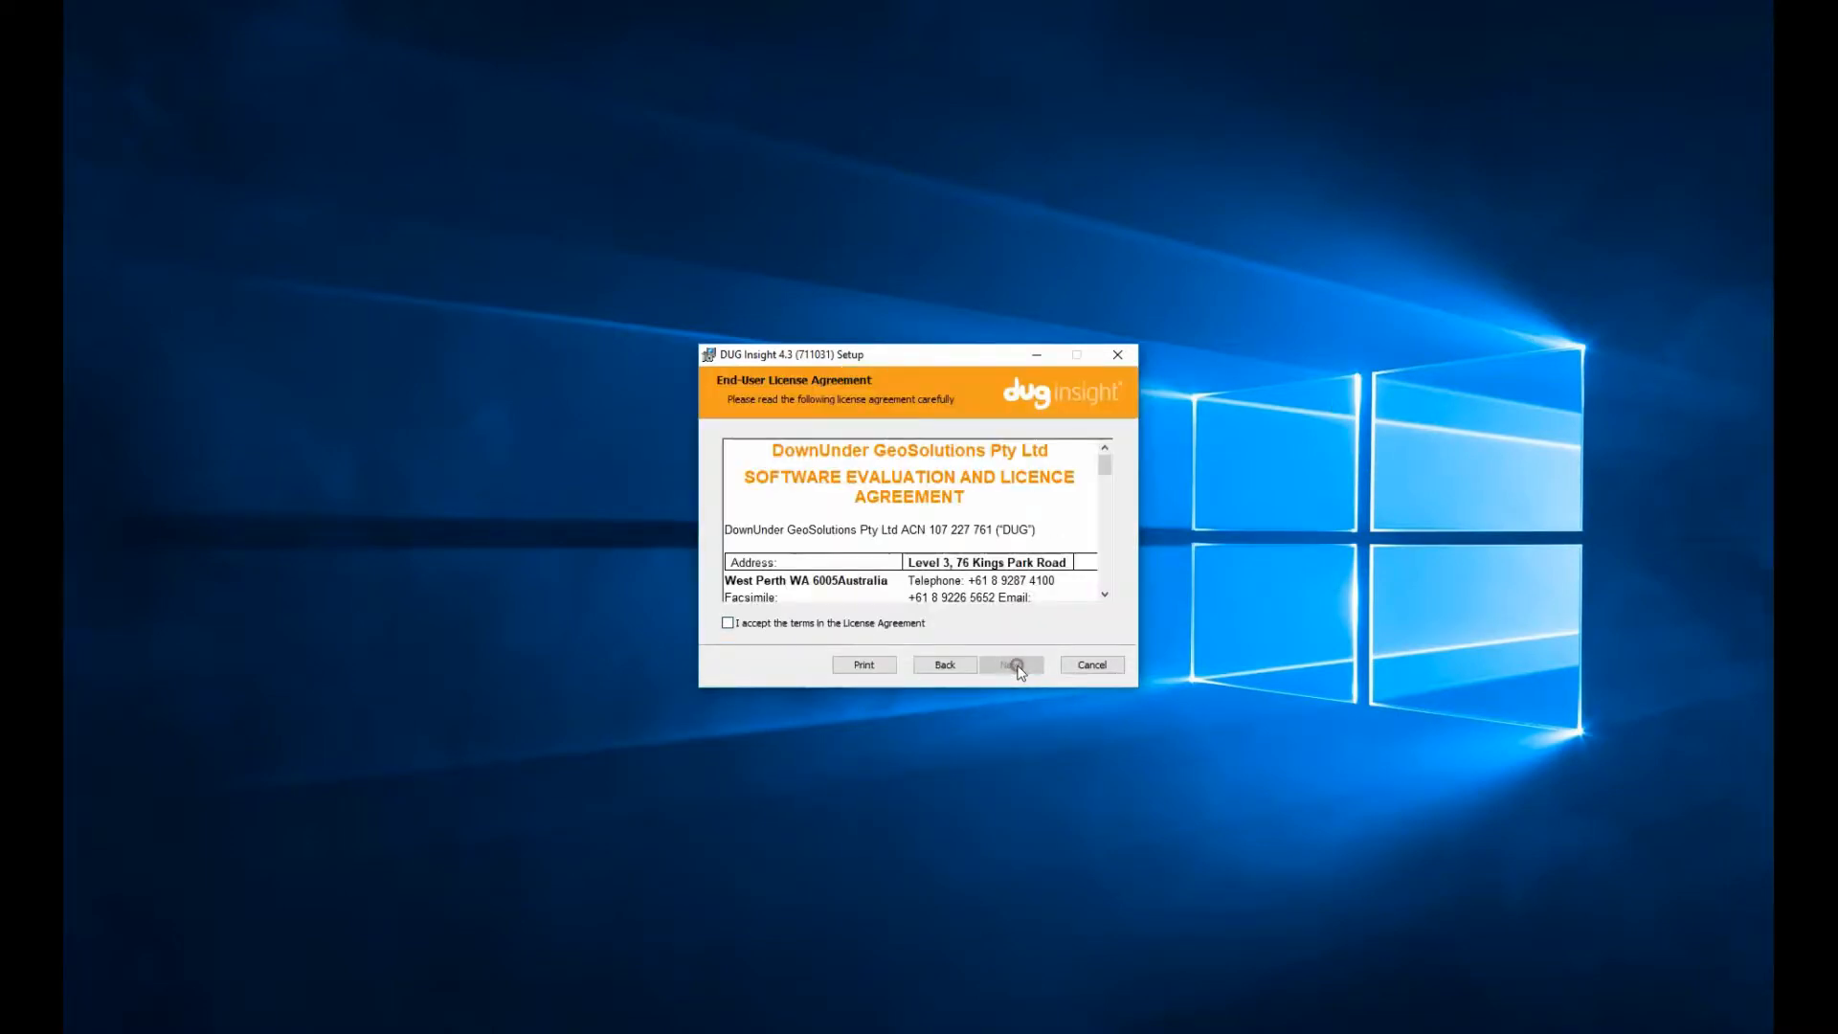
{"action": "left_click", "coordinate": [727, 622]}
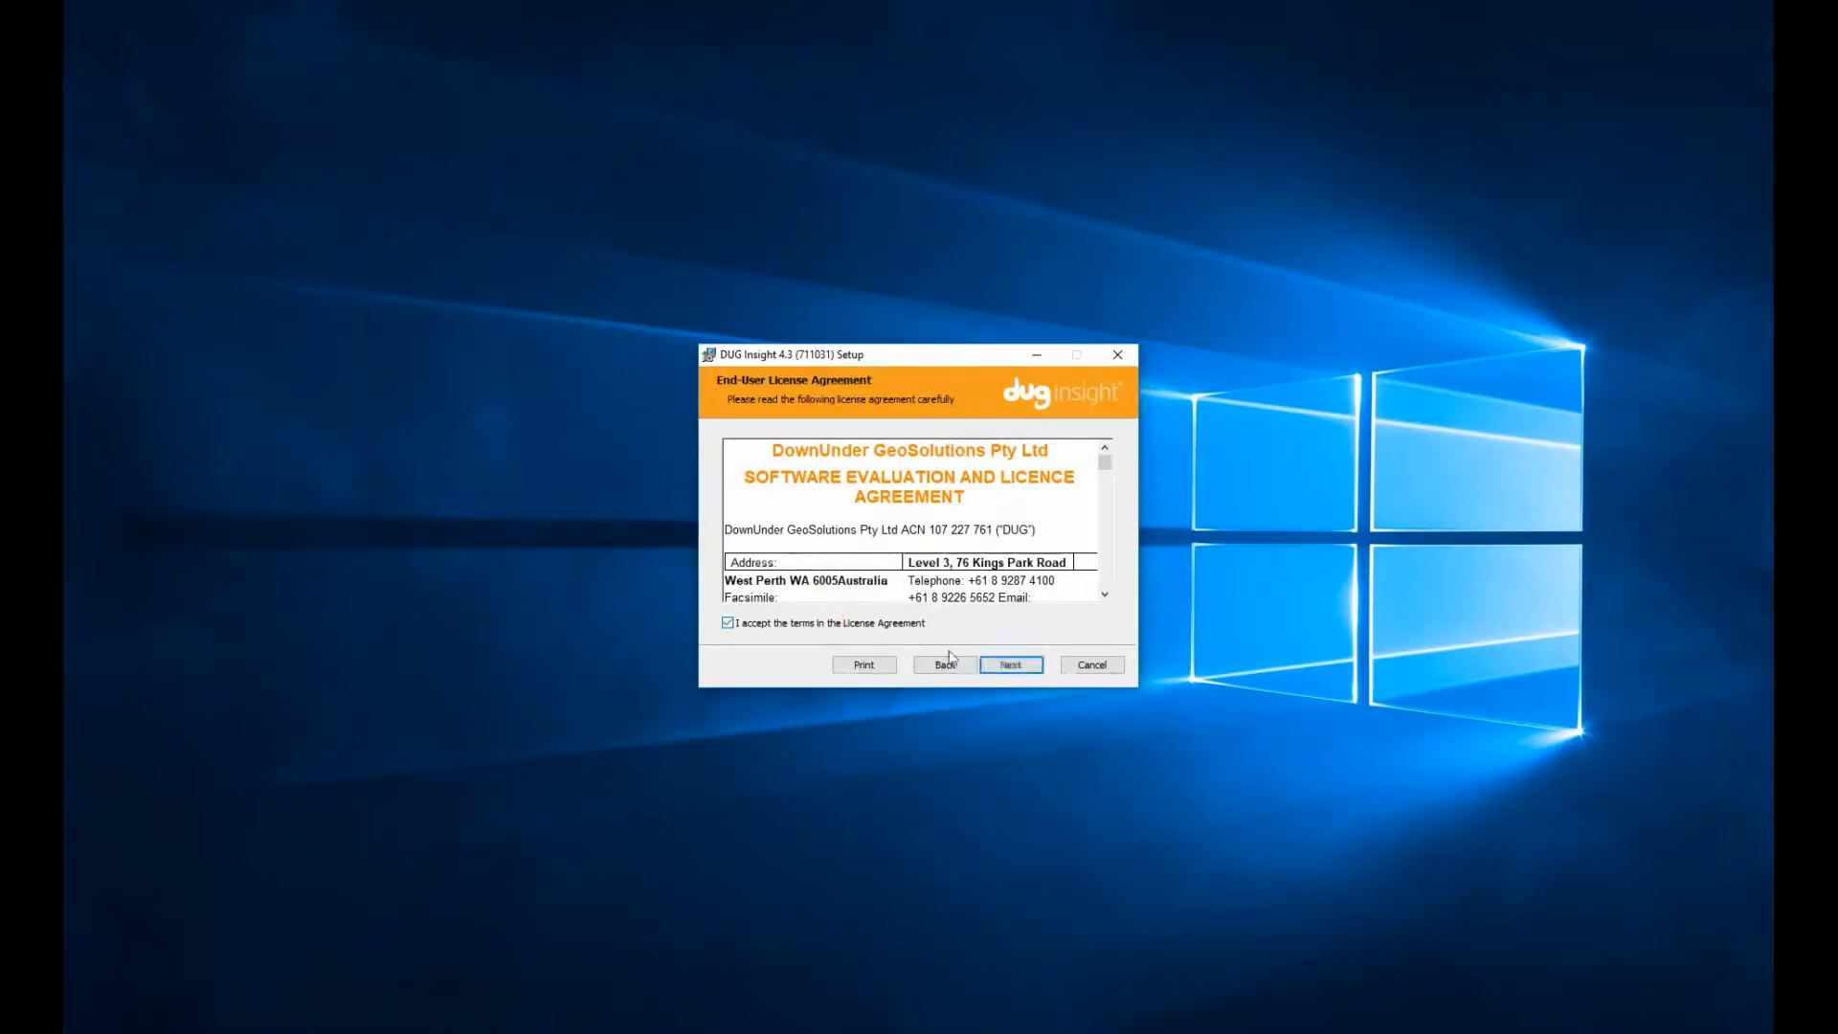
{"action": "left_click", "coordinate": [1009, 664]}
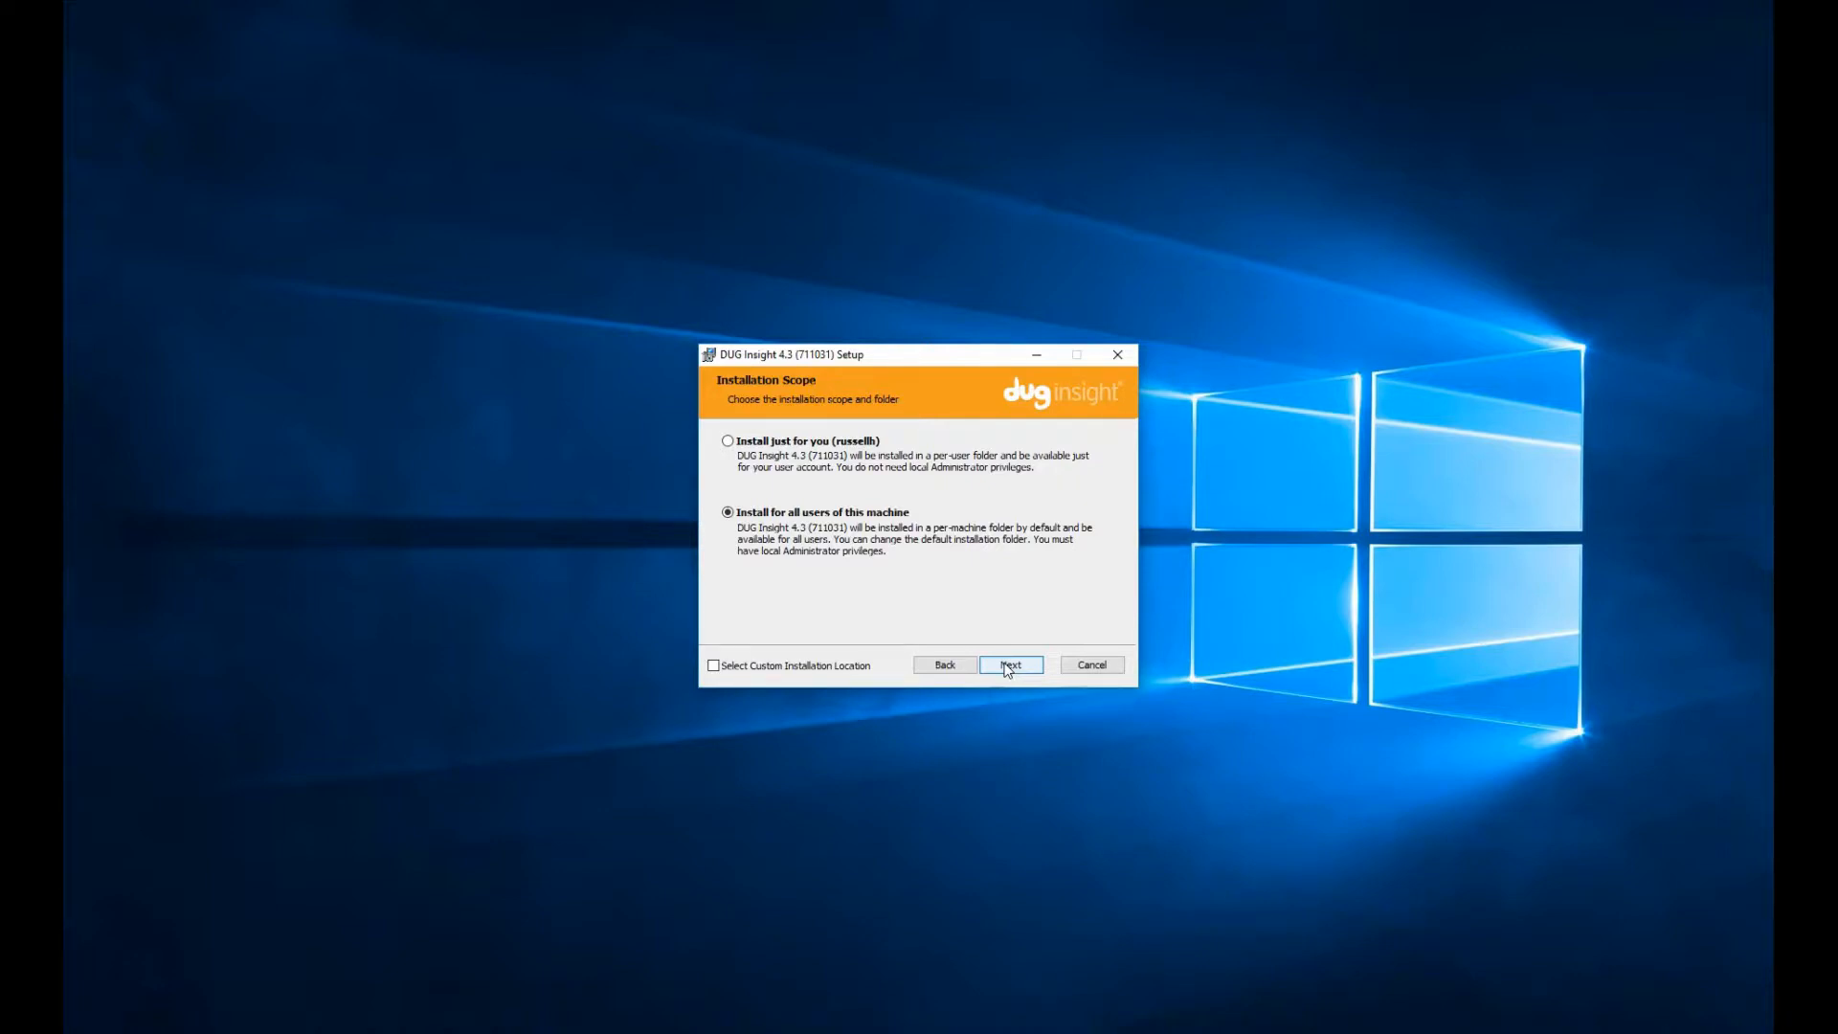
Install for all users with the Petrel link feature kept included.
{"action": "left_click", "coordinate": [1009, 664]}
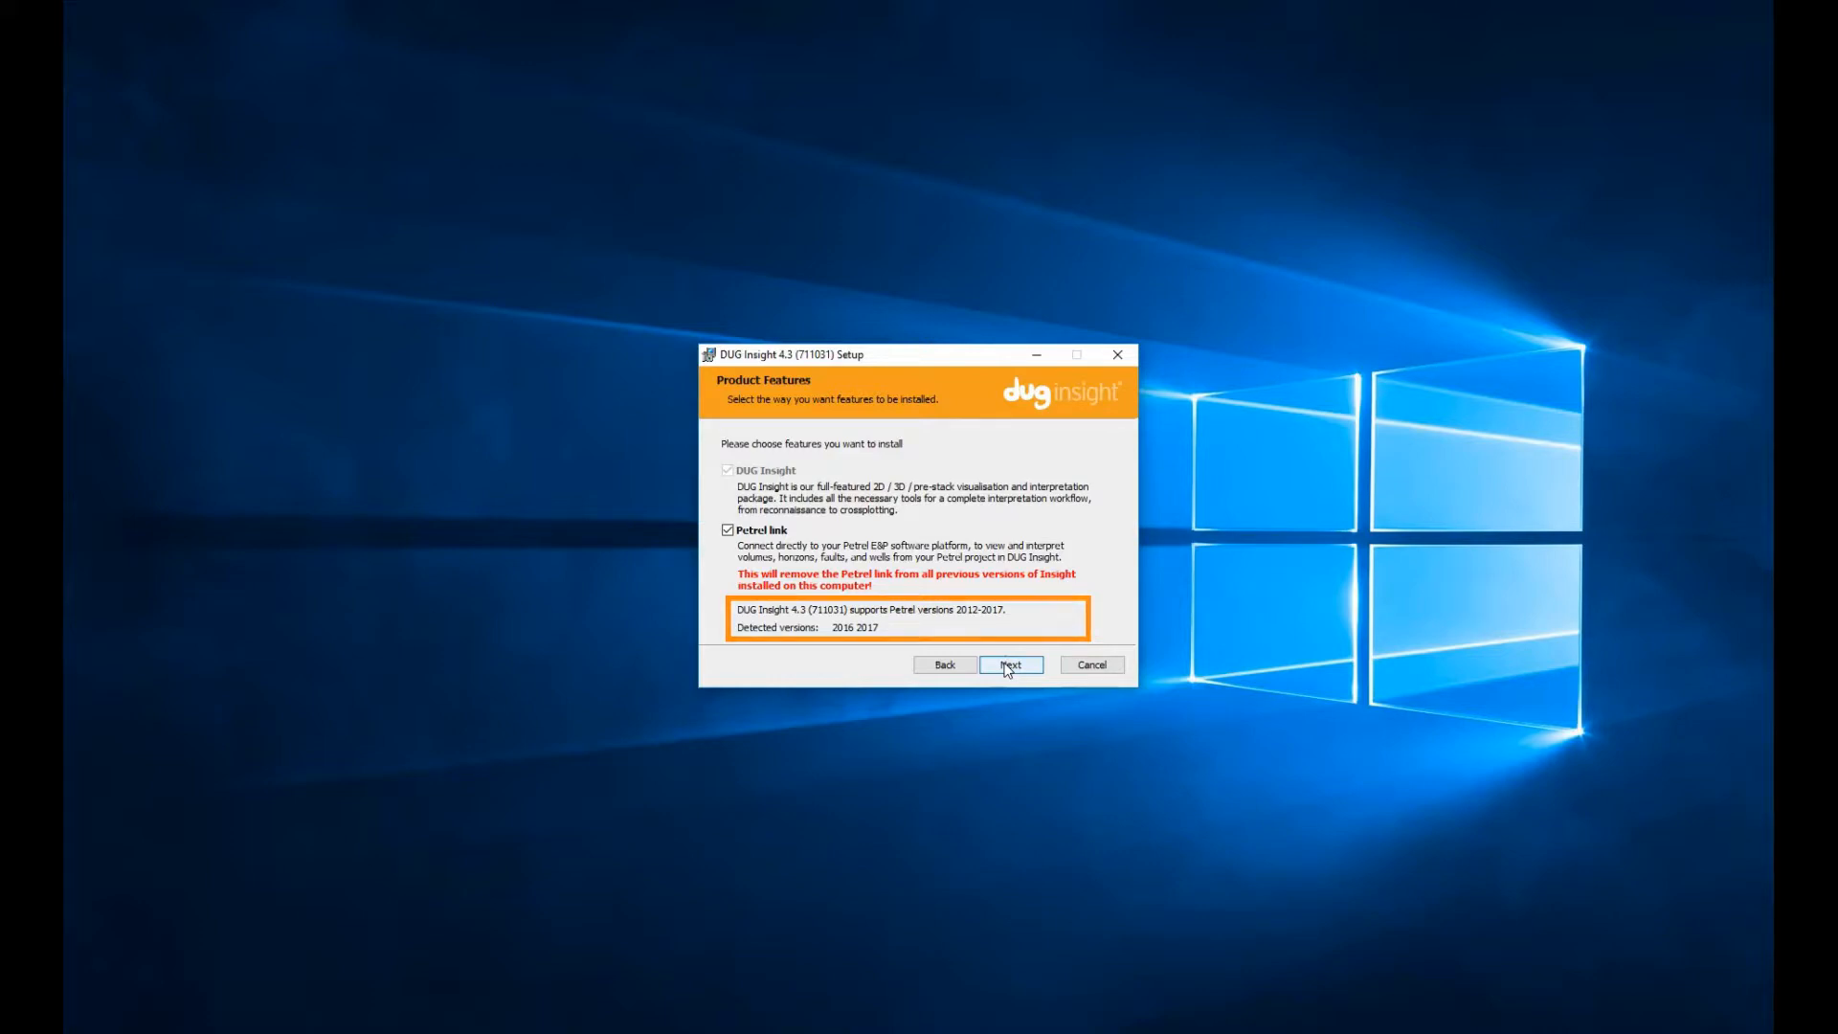
{"action": "left_click", "coordinate": [1009, 664]}
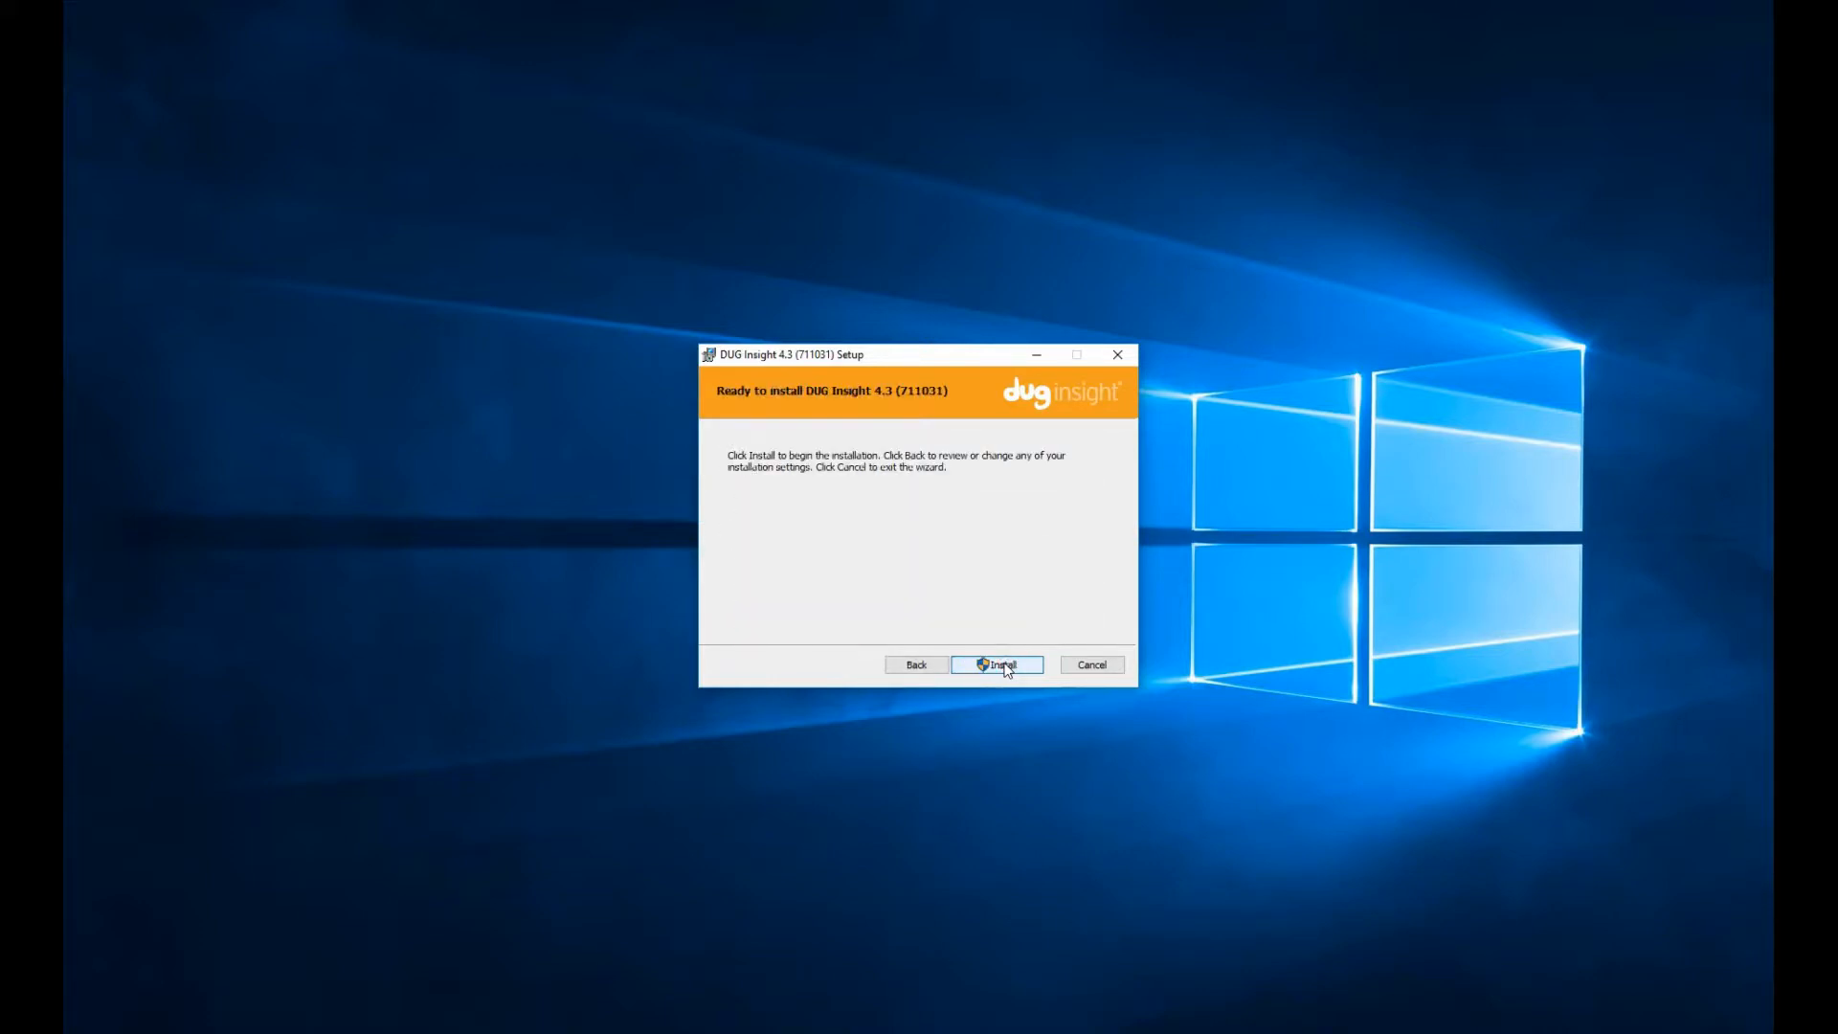
{"action": "left_click", "coordinate": [996, 665]}
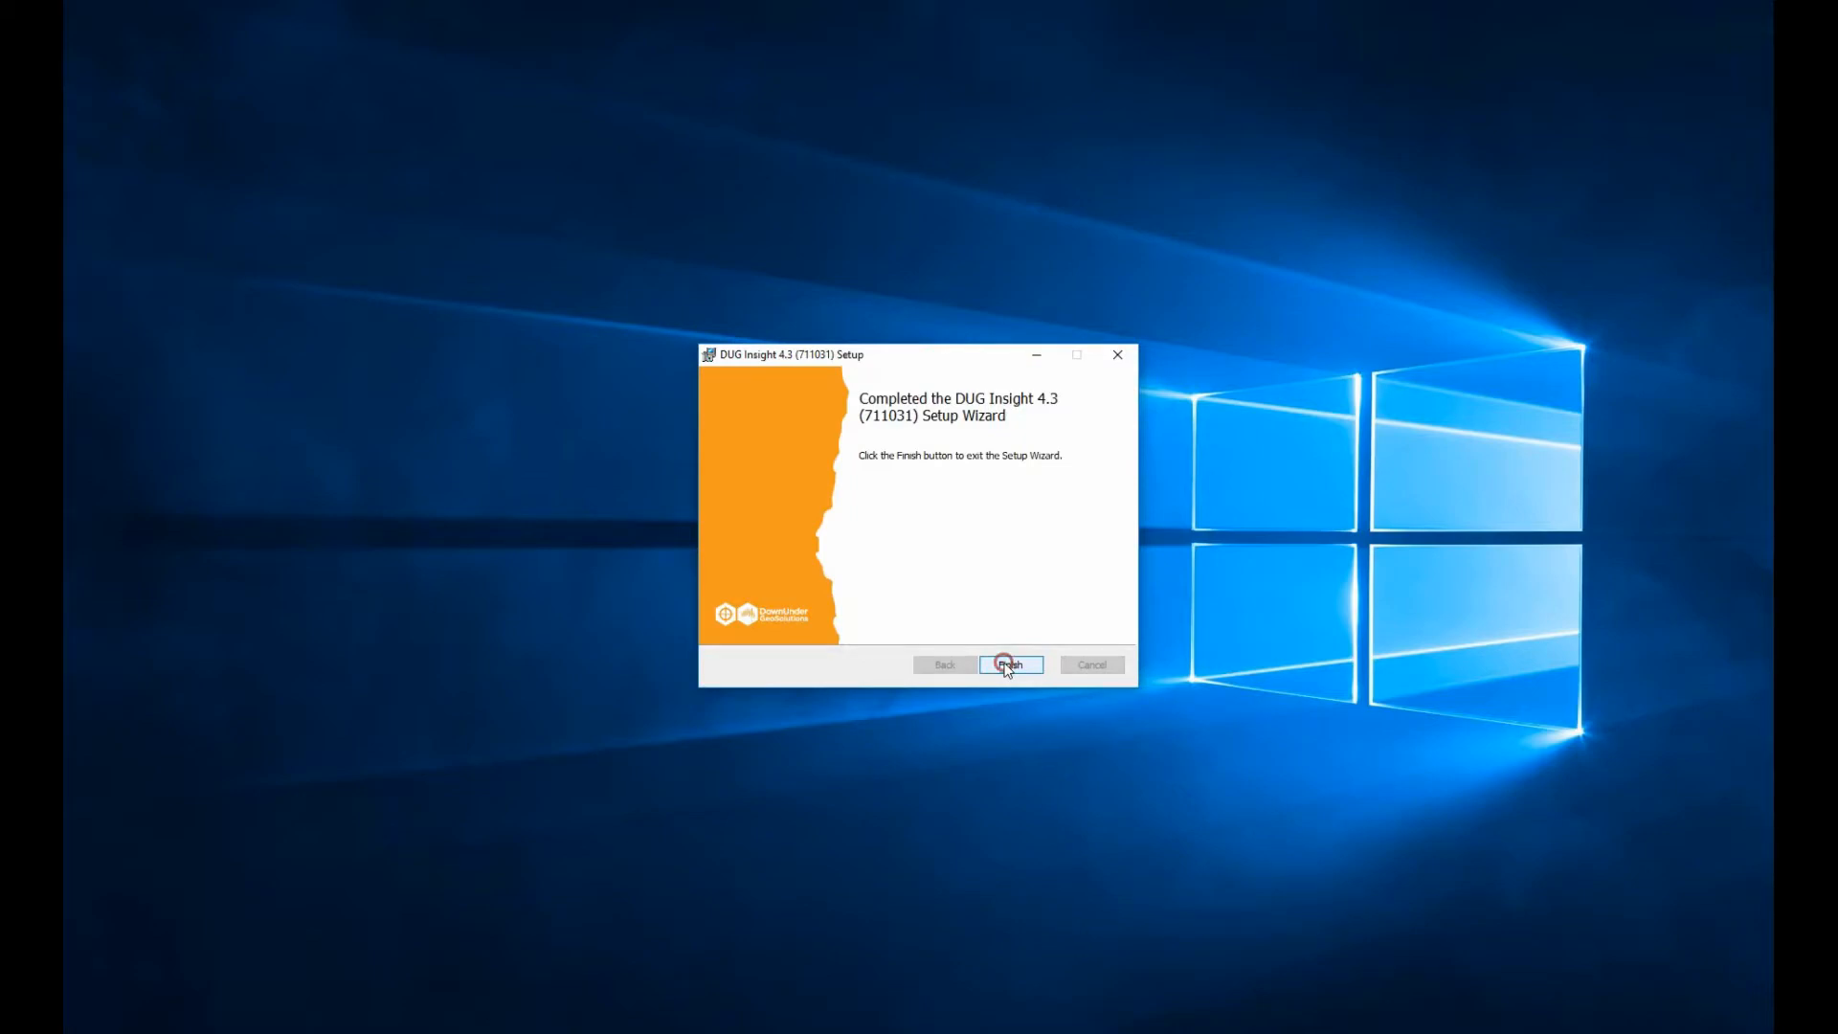
Finish the setup wizard and reach the File menu in the DUG Insight Control Panel.
{"action": "left_click", "coordinate": [1009, 664]}
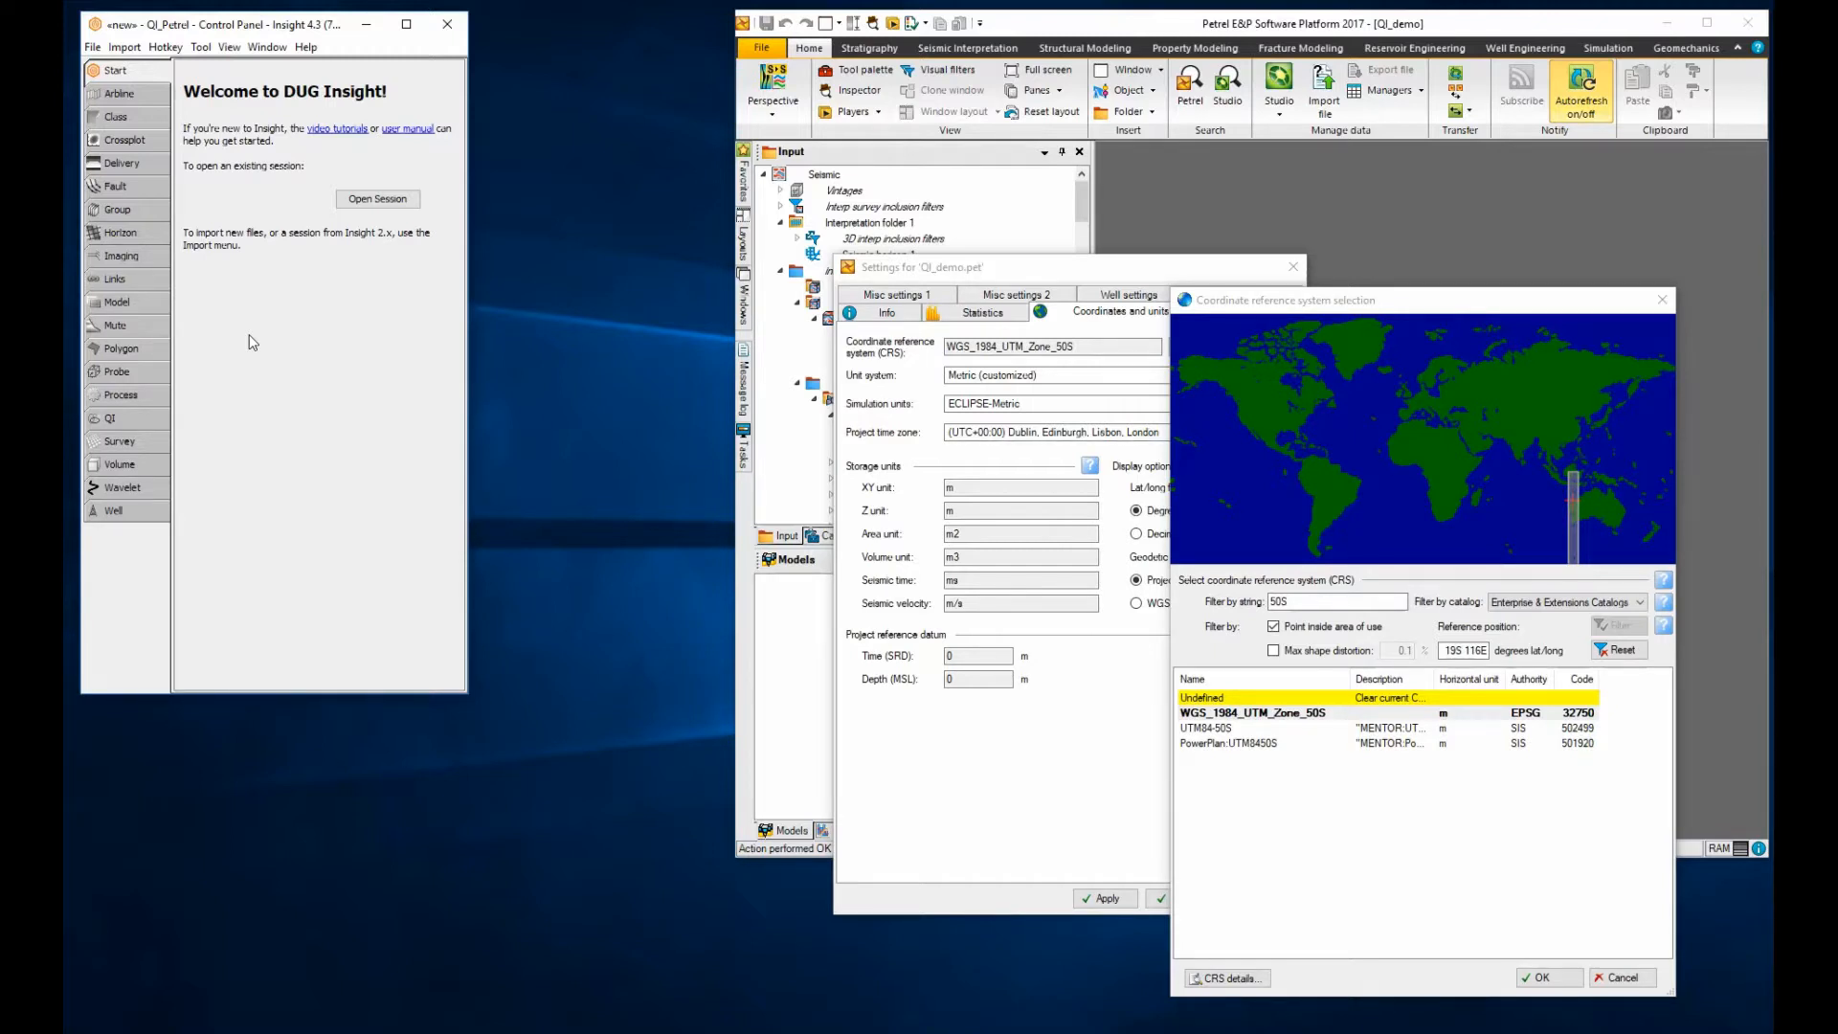
{"action": "mouse_move", "coordinate": [111, 92]}
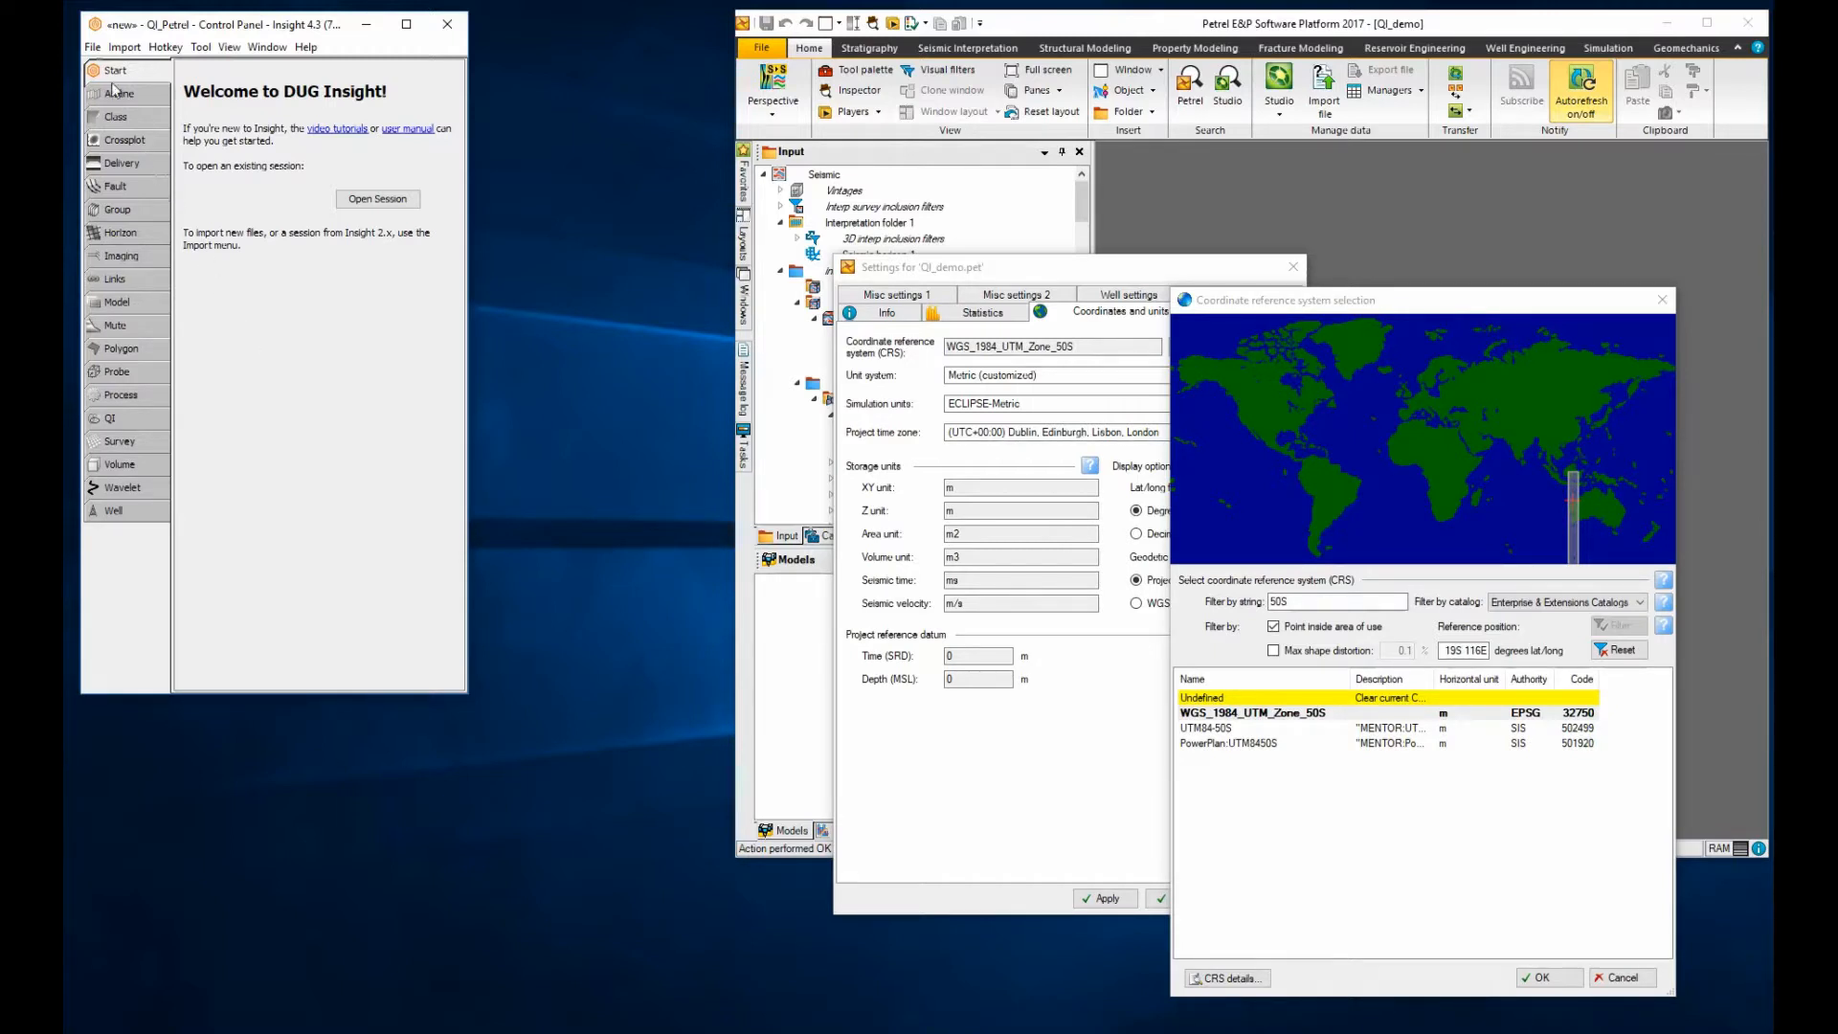
{"action": "left_click", "coordinate": [92, 46]}
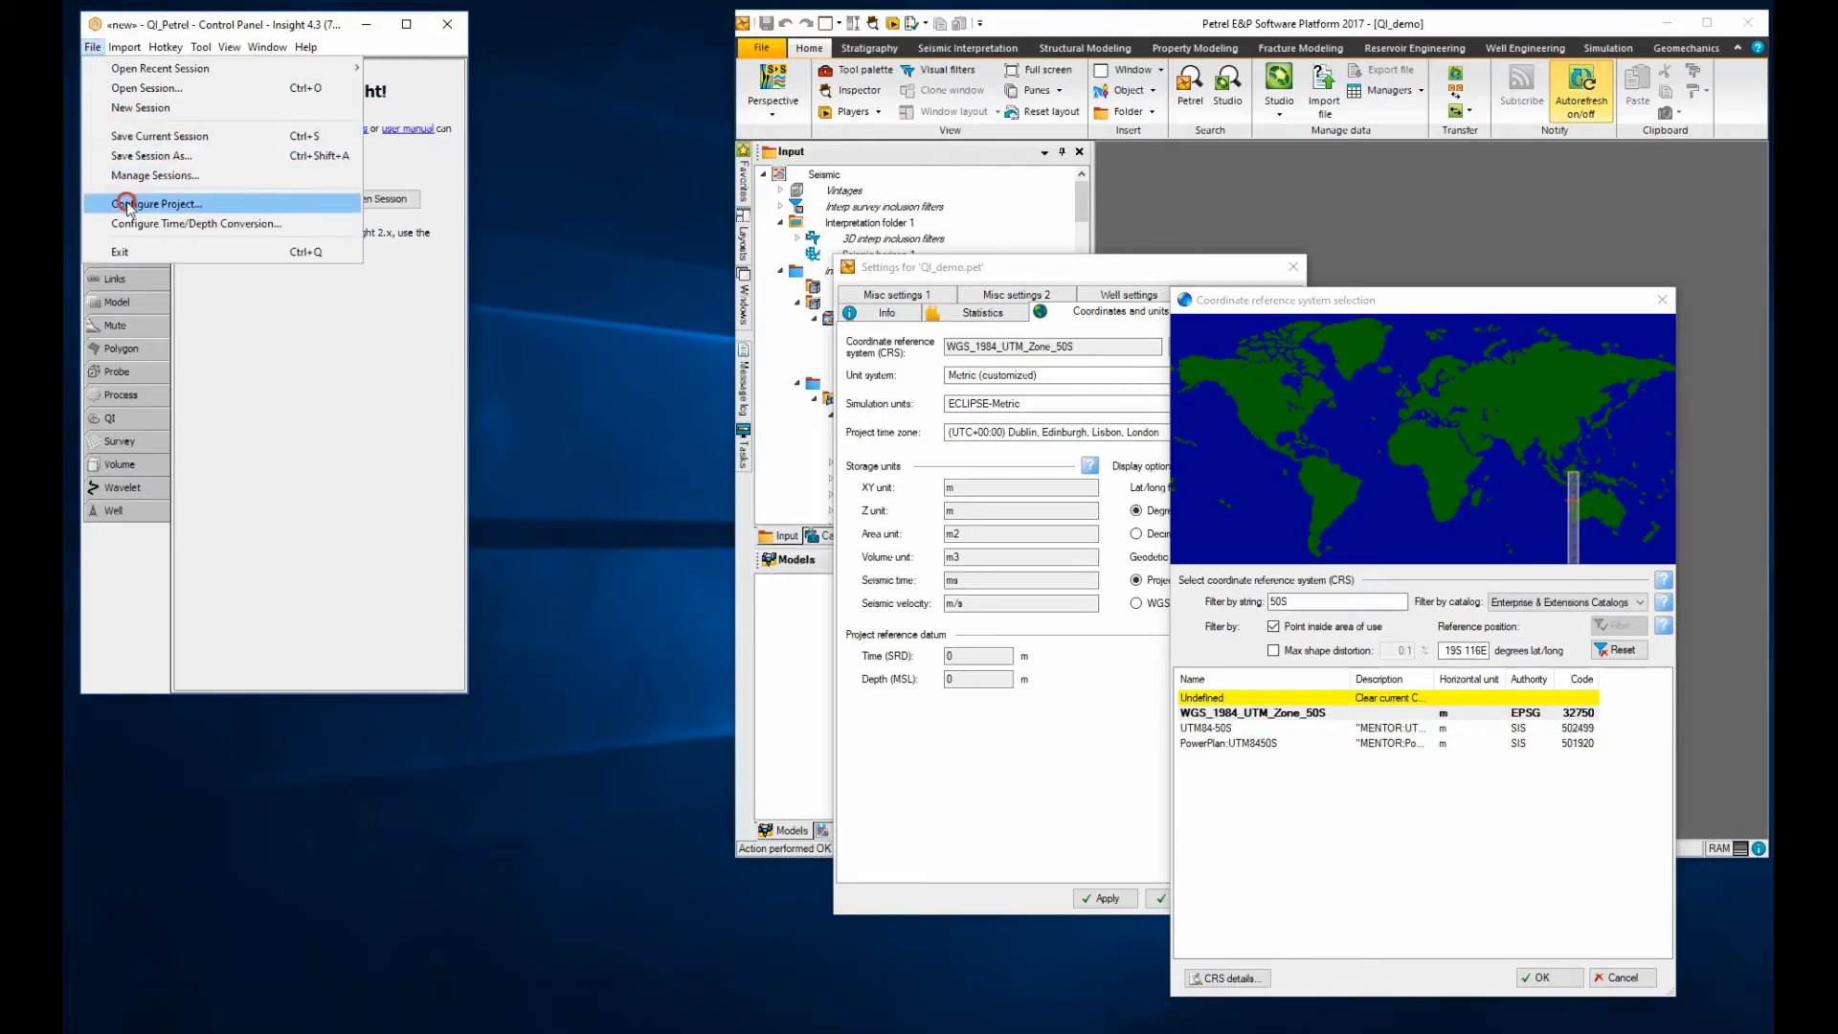
In Configure Project, choose EPSG 32750 (WGS 84 / UTM zone 50S) from the standard CRS table and apply it.
{"action": "left_click", "coordinate": [155, 203]}
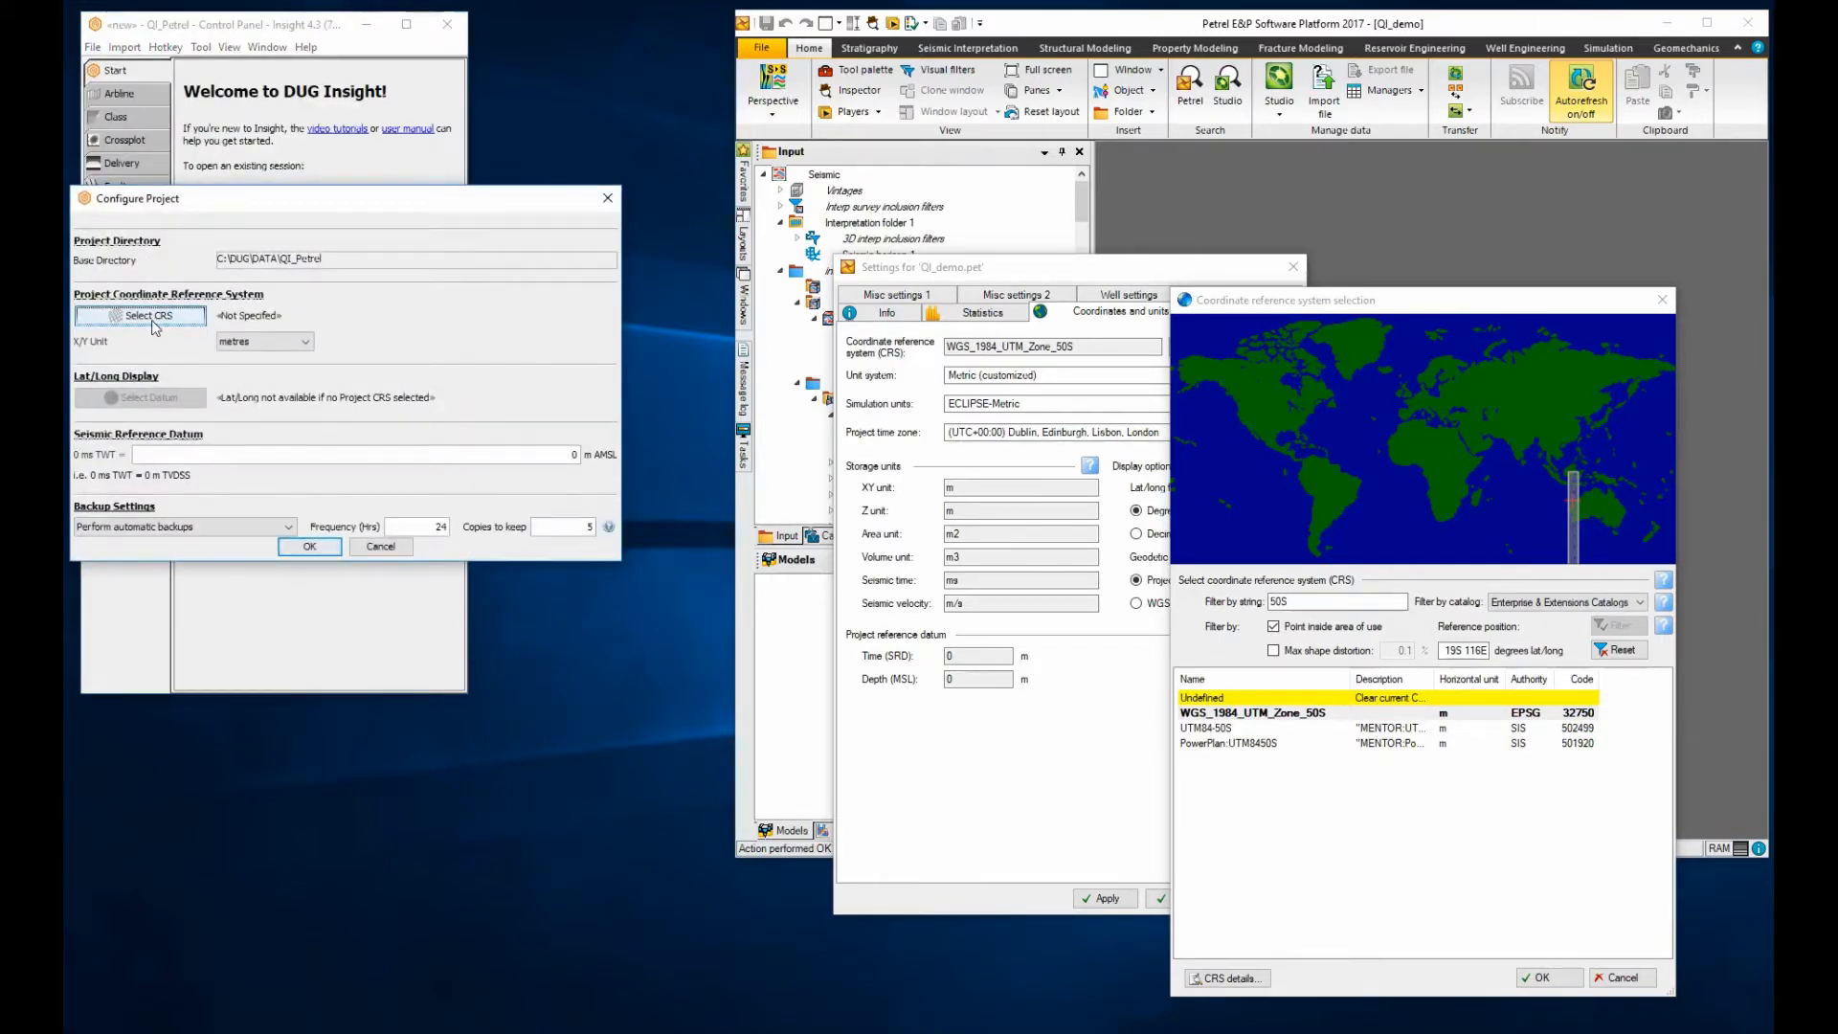
{"action": "left_click", "coordinate": [143, 316]}
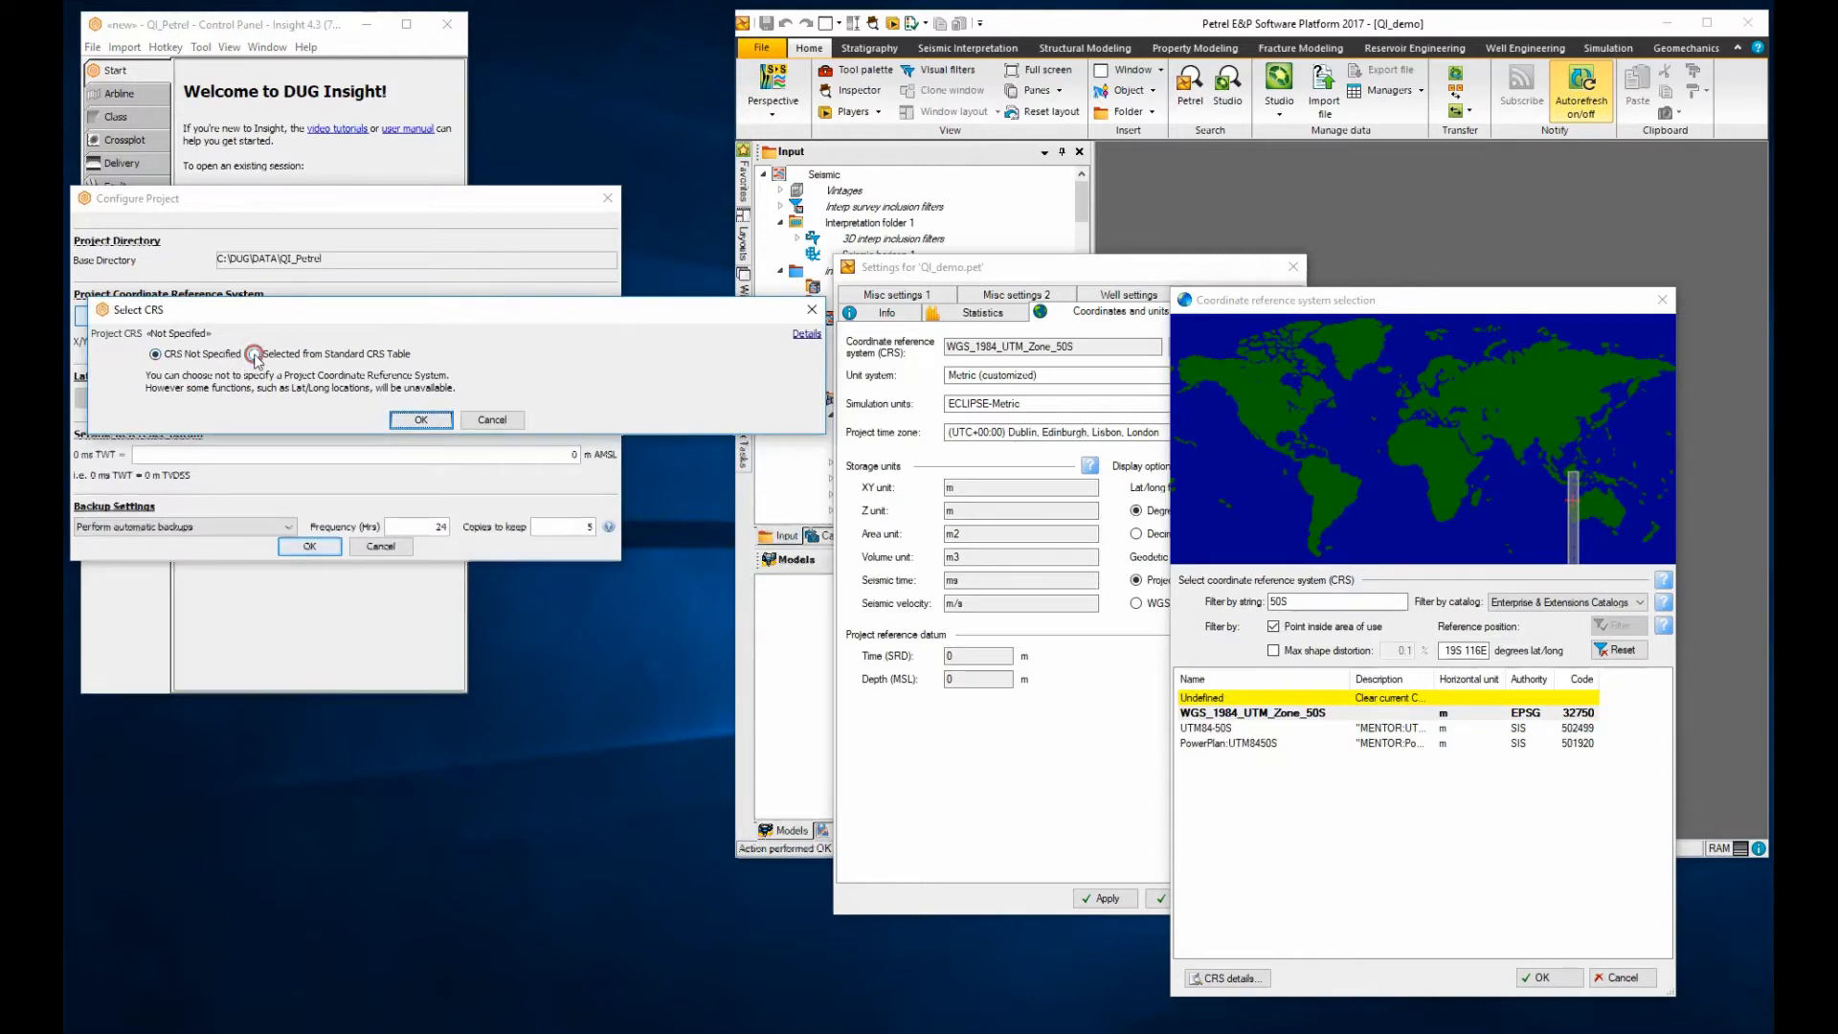
{"action": "left_click", "coordinate": [255, 354]}
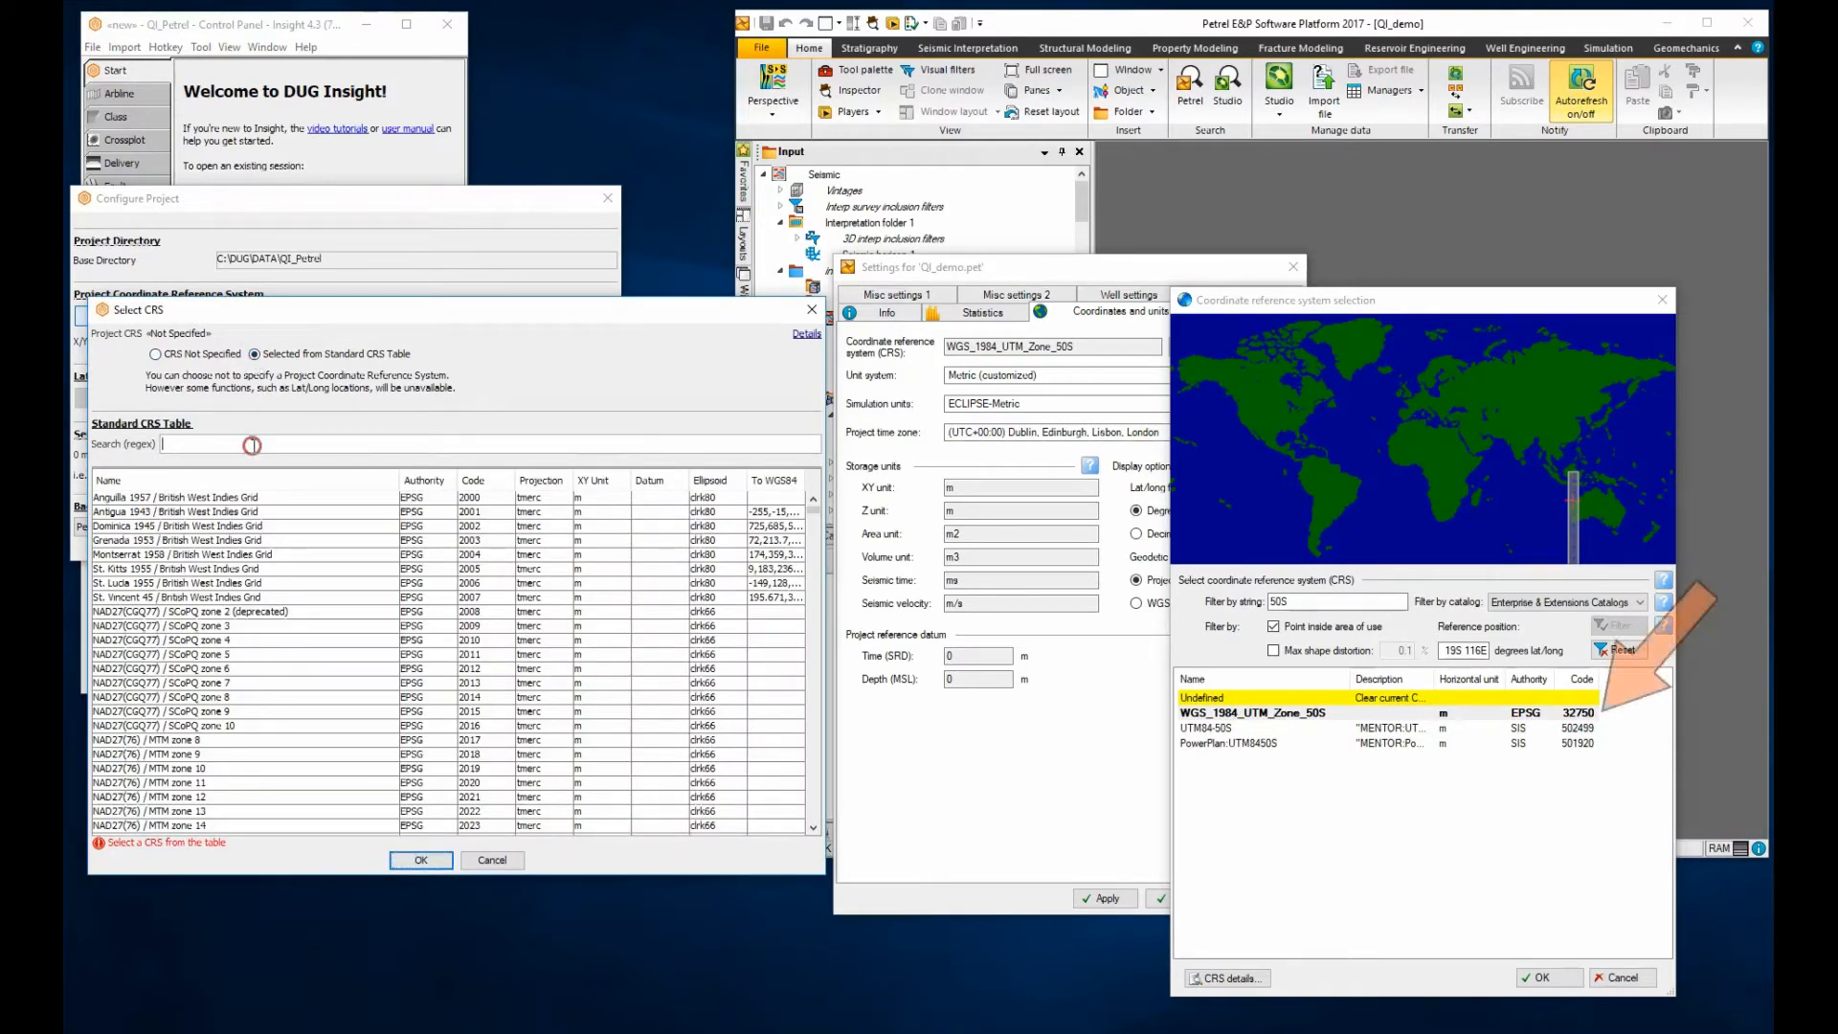
{"action": "type", "text": "32750"}
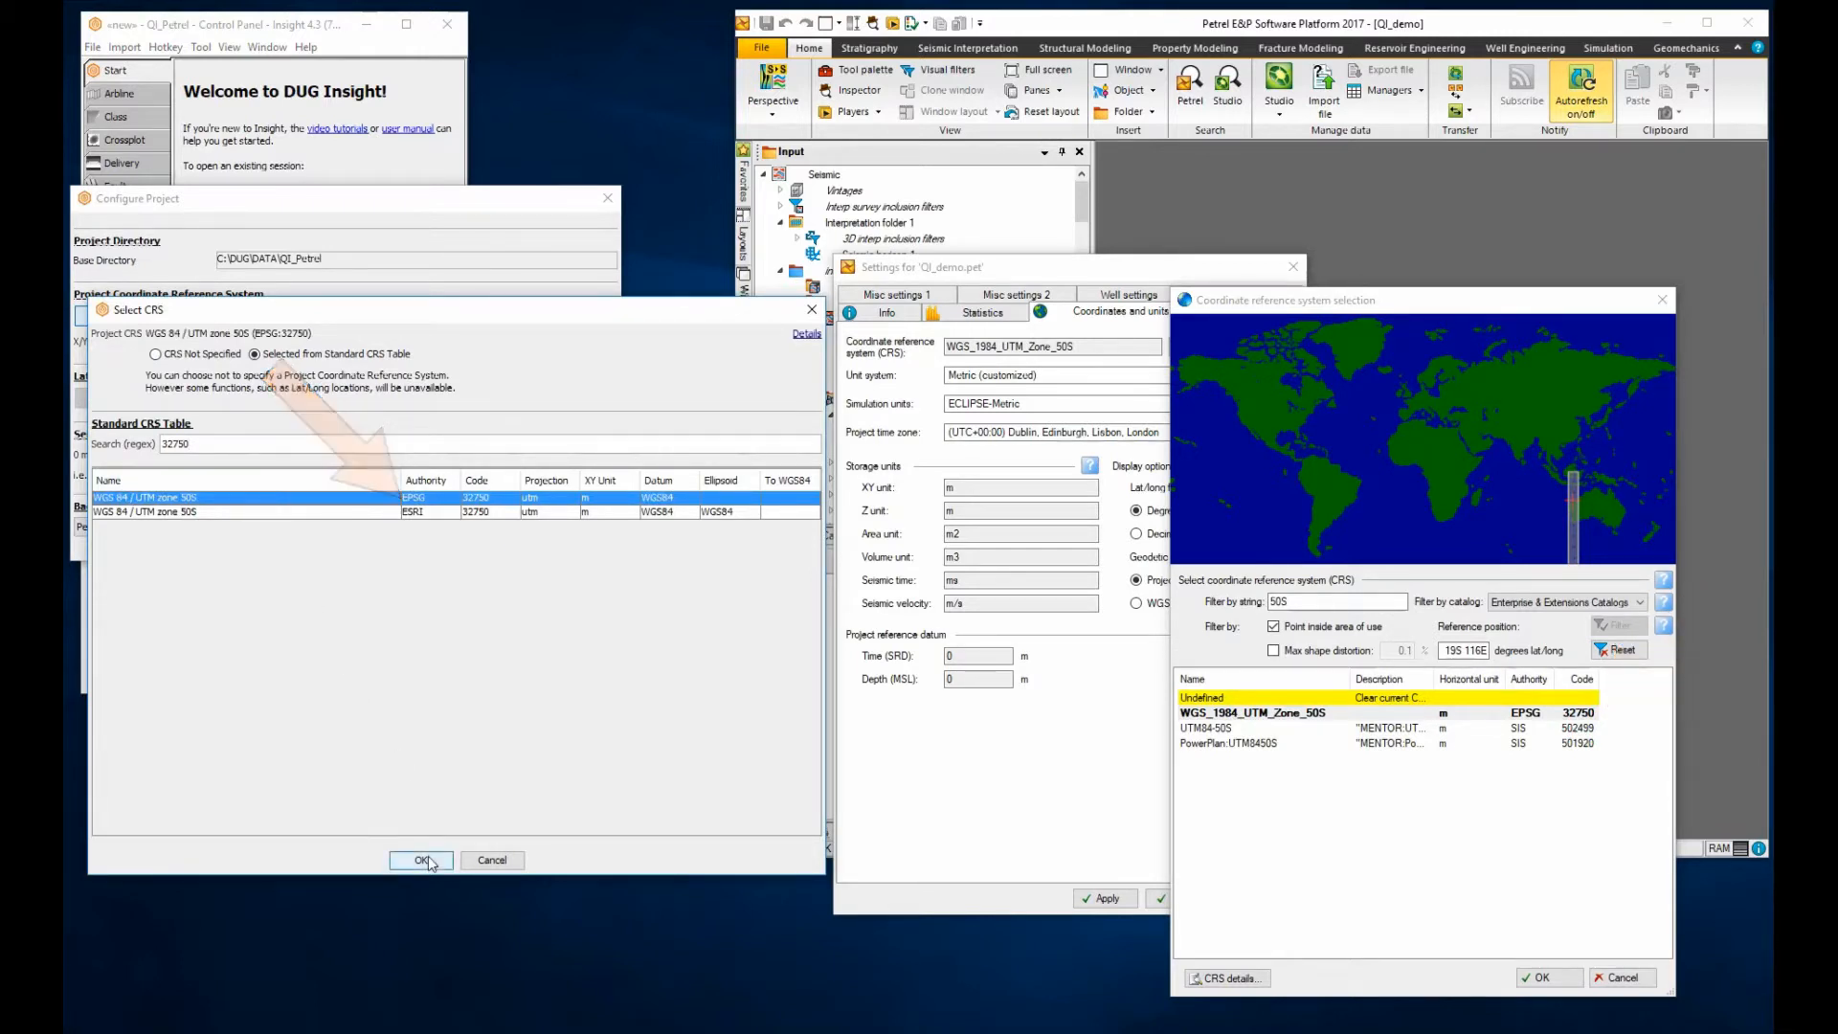
{"action": "left_click", "coordinate": [422, 859]}
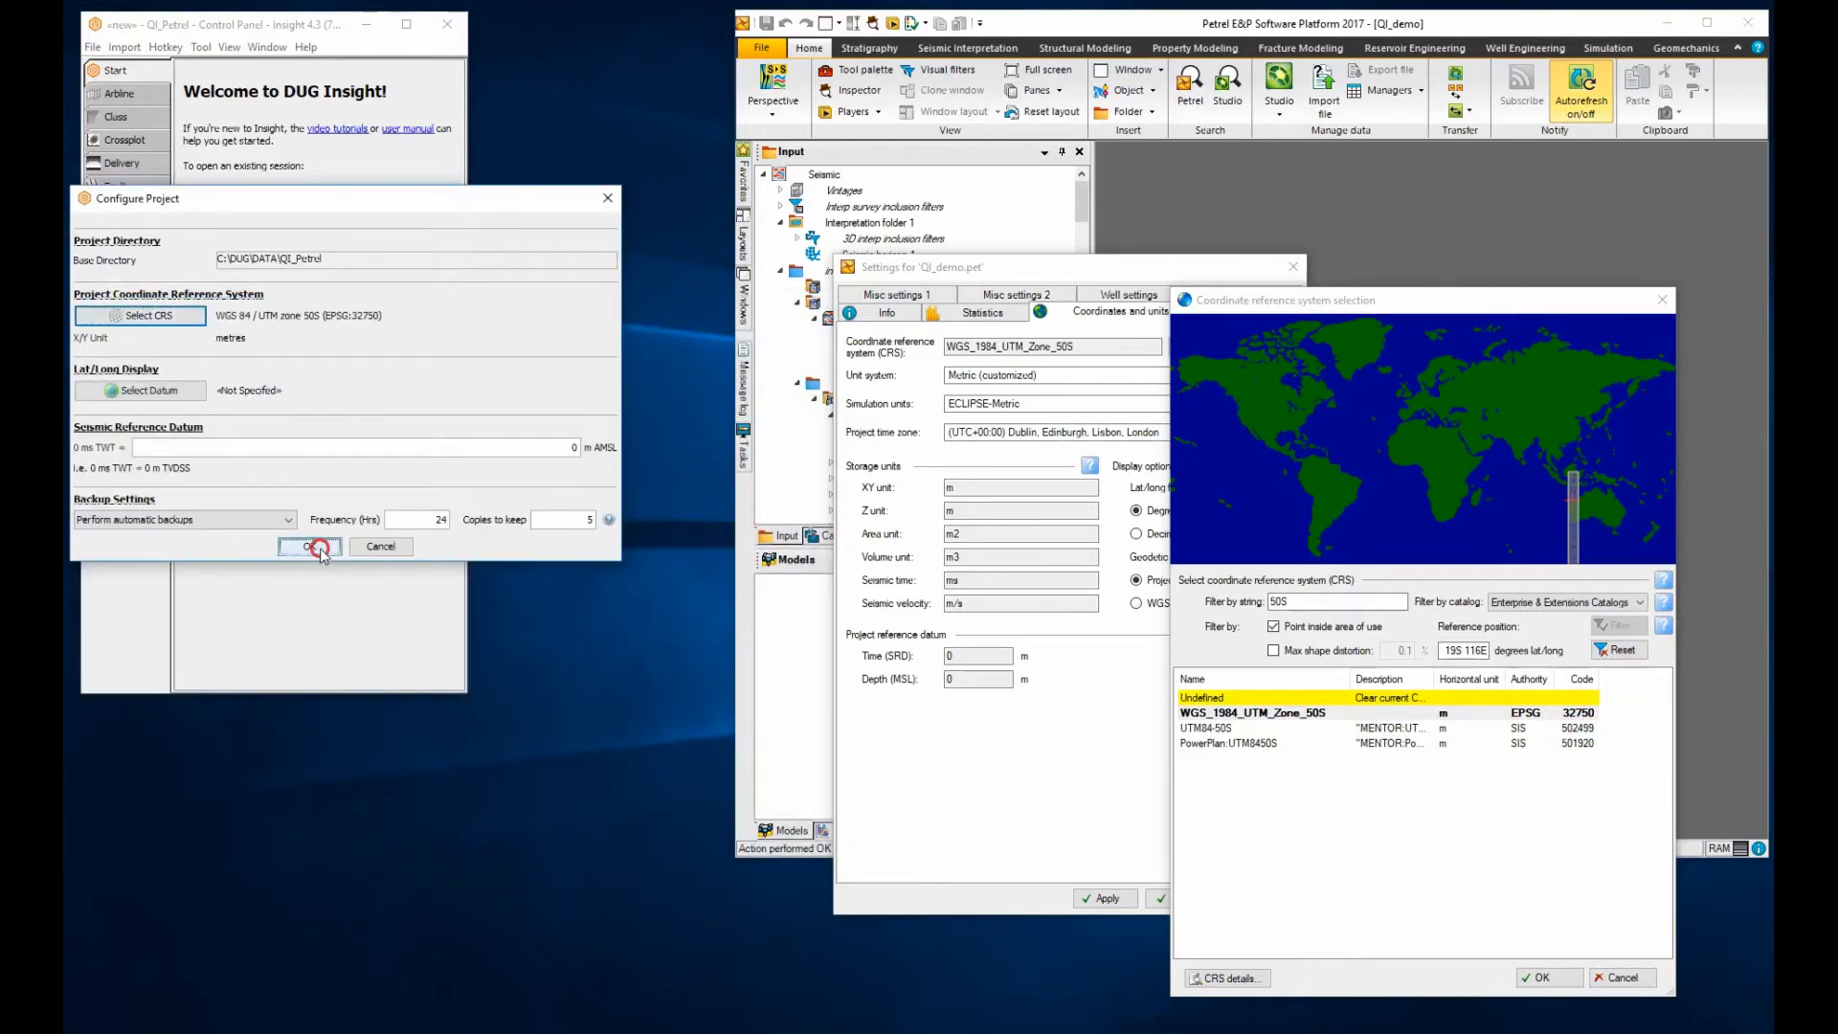
{"action": "left_click", "coordinate": [309, 546]}
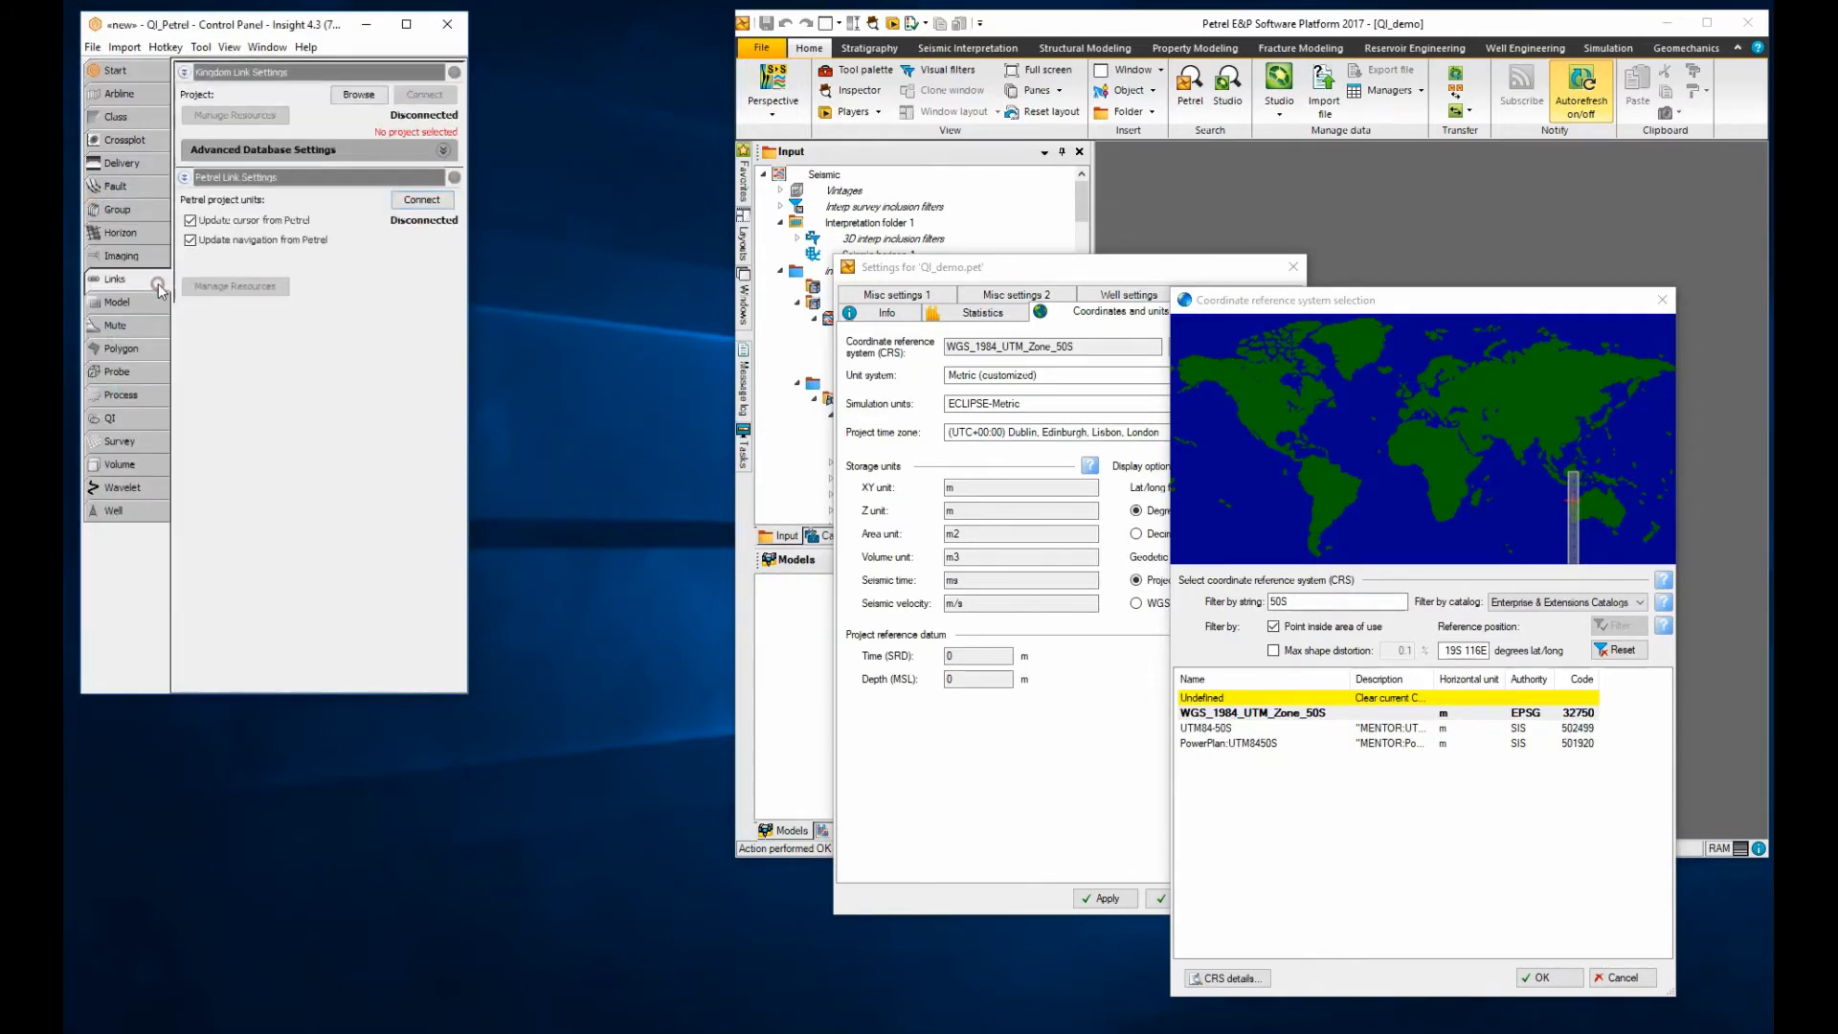
Connect the Petrel link and list the remote Petrel project volumes in Manage Resources.
{"action": "left_click", "coordinate": [421, 199]}
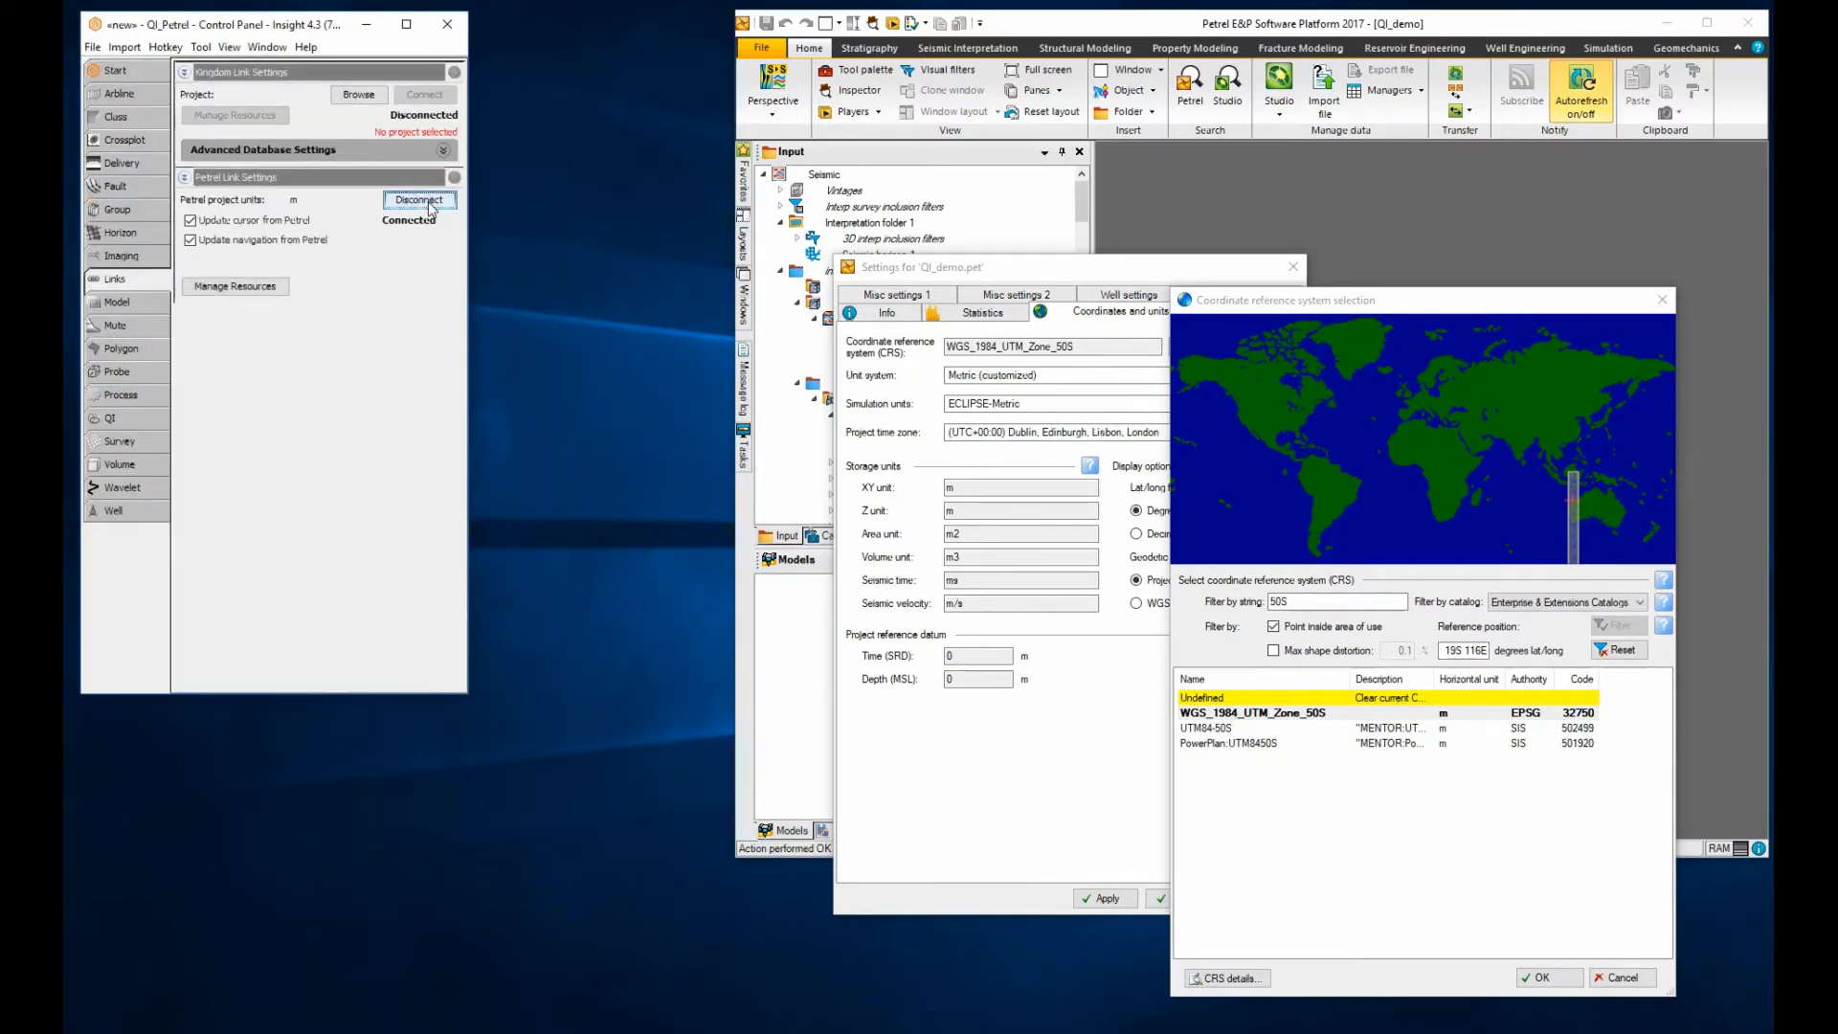
{"action": "left_click", "coordinate": [420, 199]}
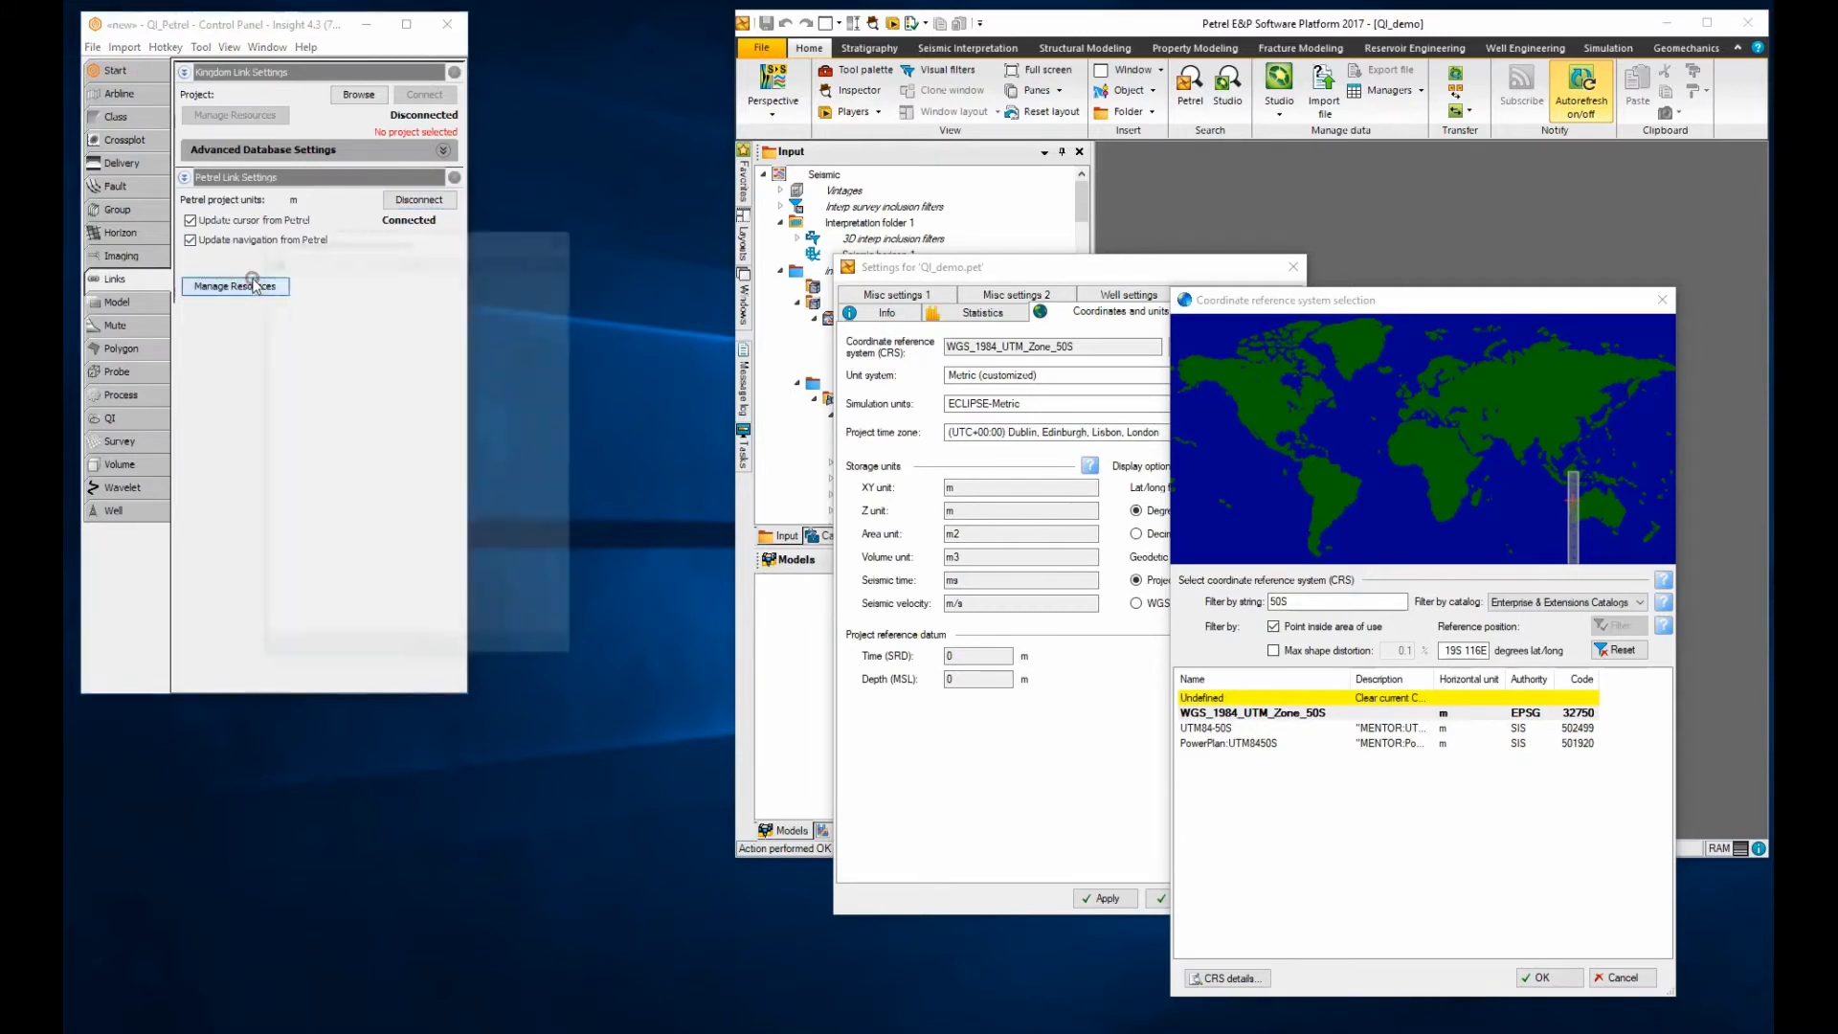
{"action": "left_click", "coordinate": [234, 285]}
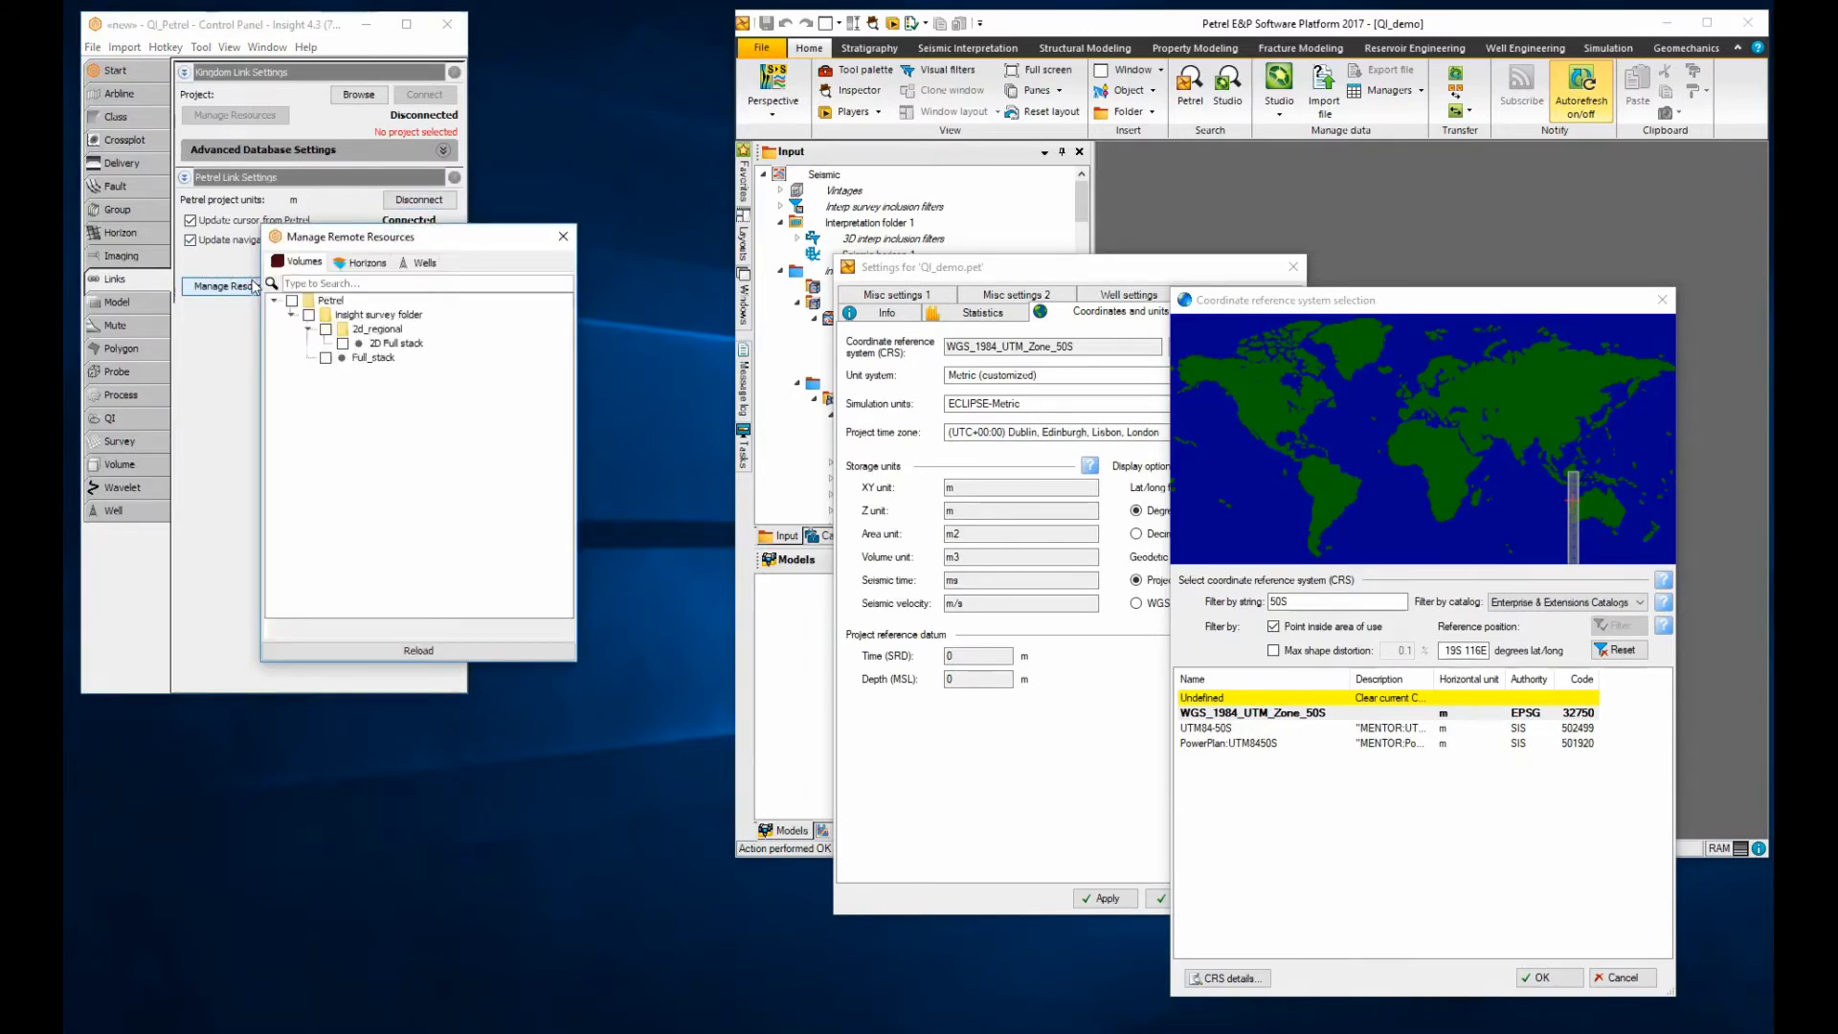